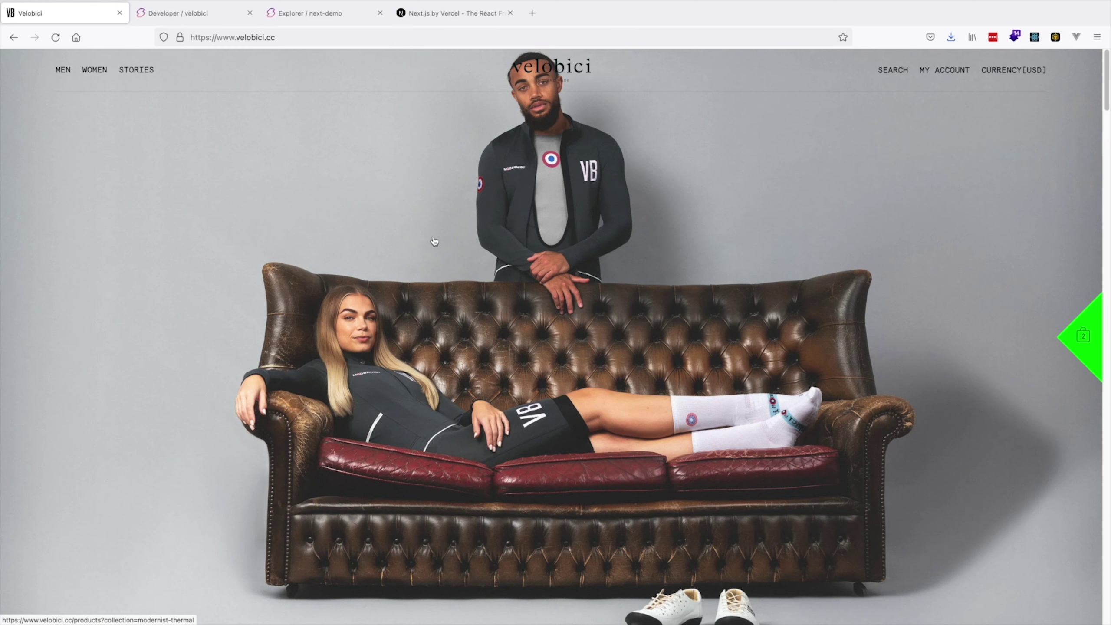
mouse_move(412, 240)
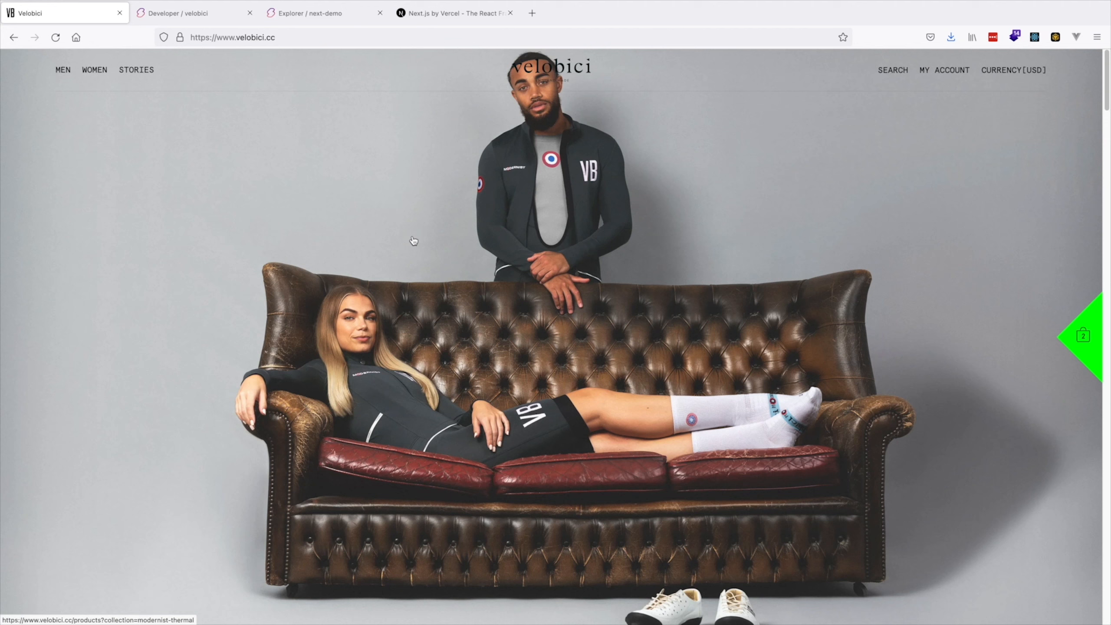
mouse_move(247, 295)
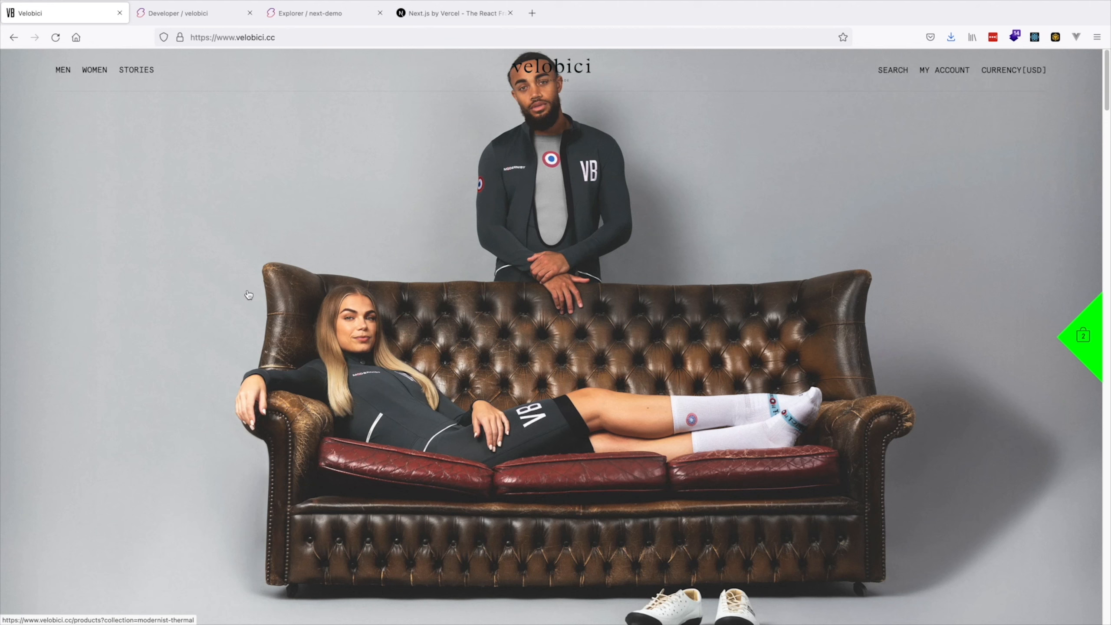
mouse_move(212, 305)
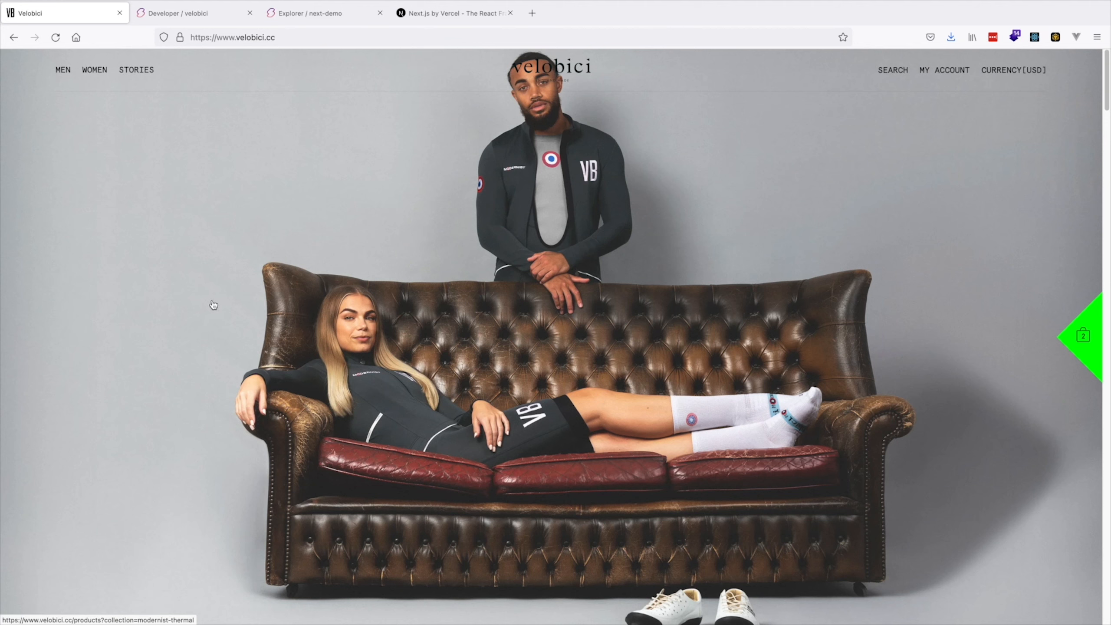
Step: Browse MEN > Jerseys on the Velobici home page and scroll to the Modernist Jersey (Navy)
scroll("down", 3)
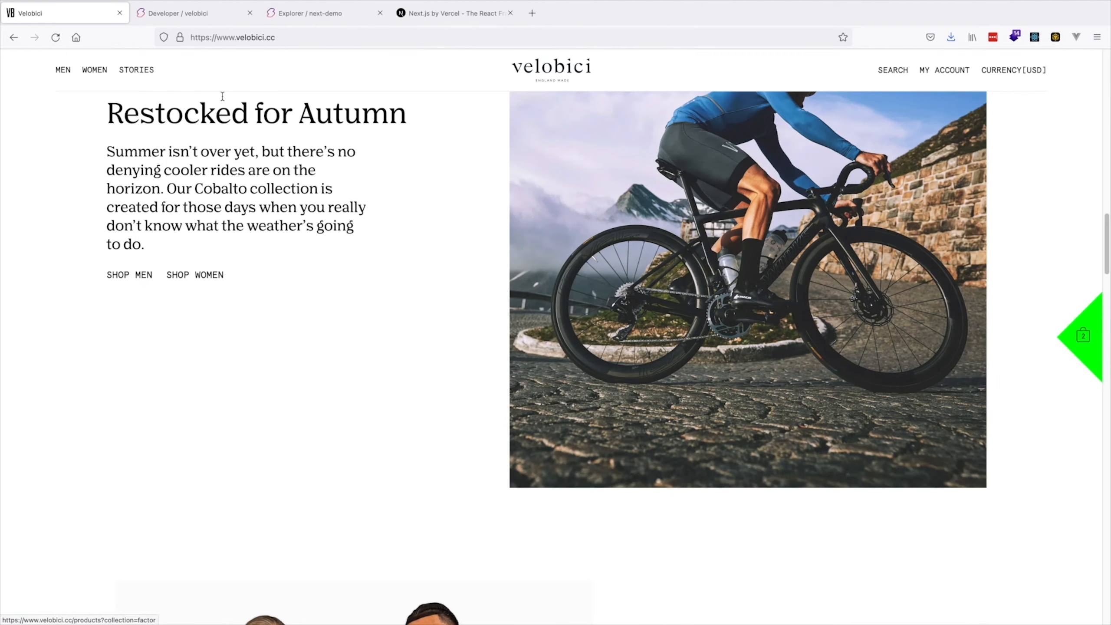
left_click(63, 70)
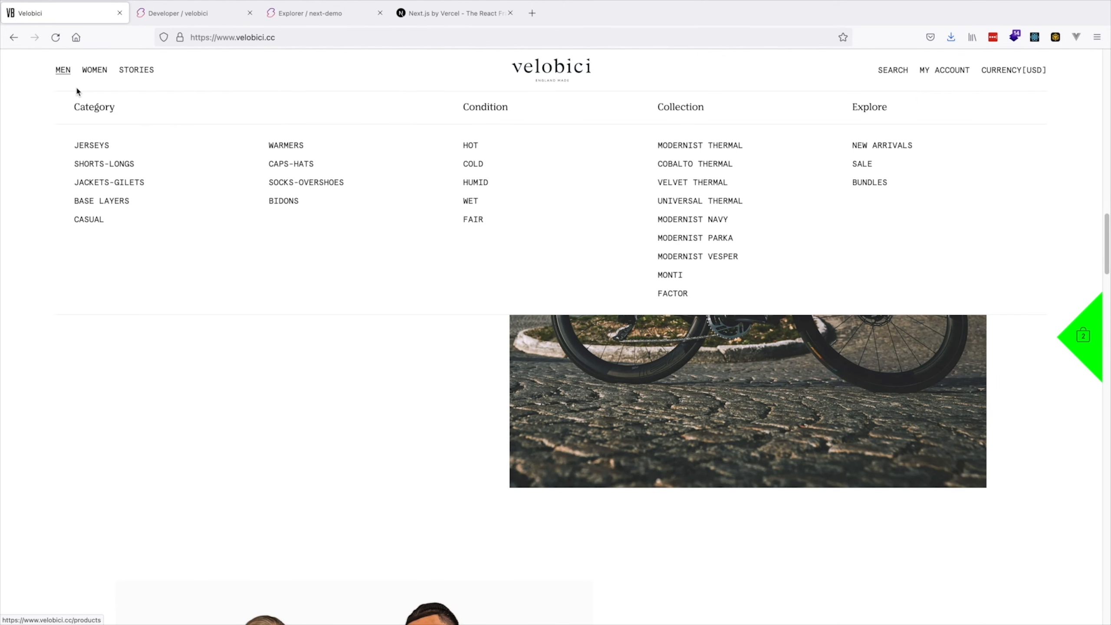
left_click(91, 146)
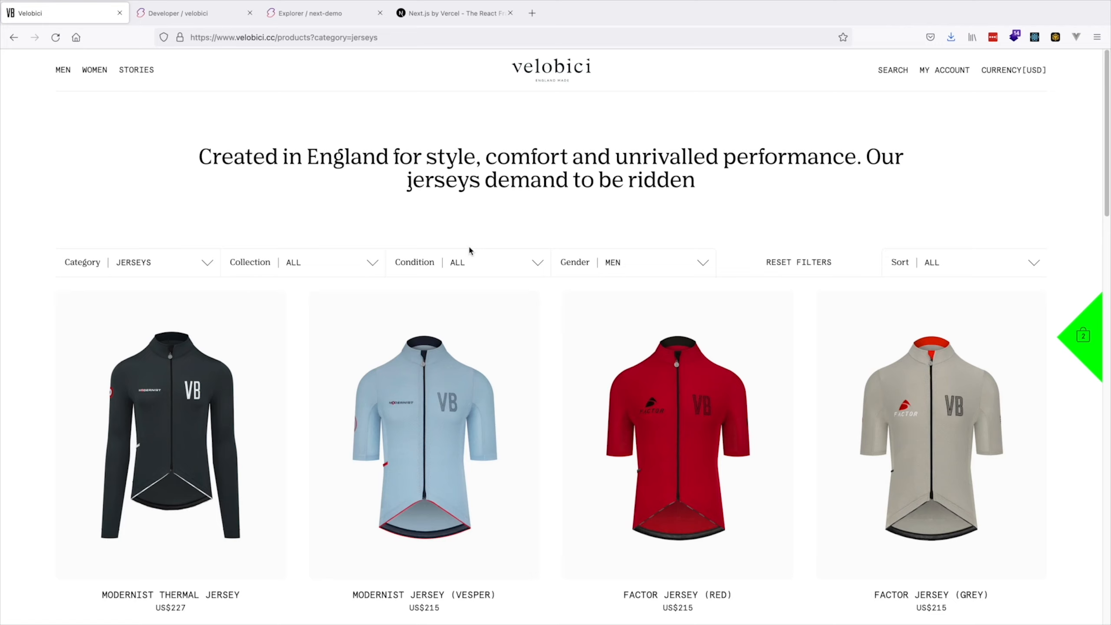
scroll("down", 3)
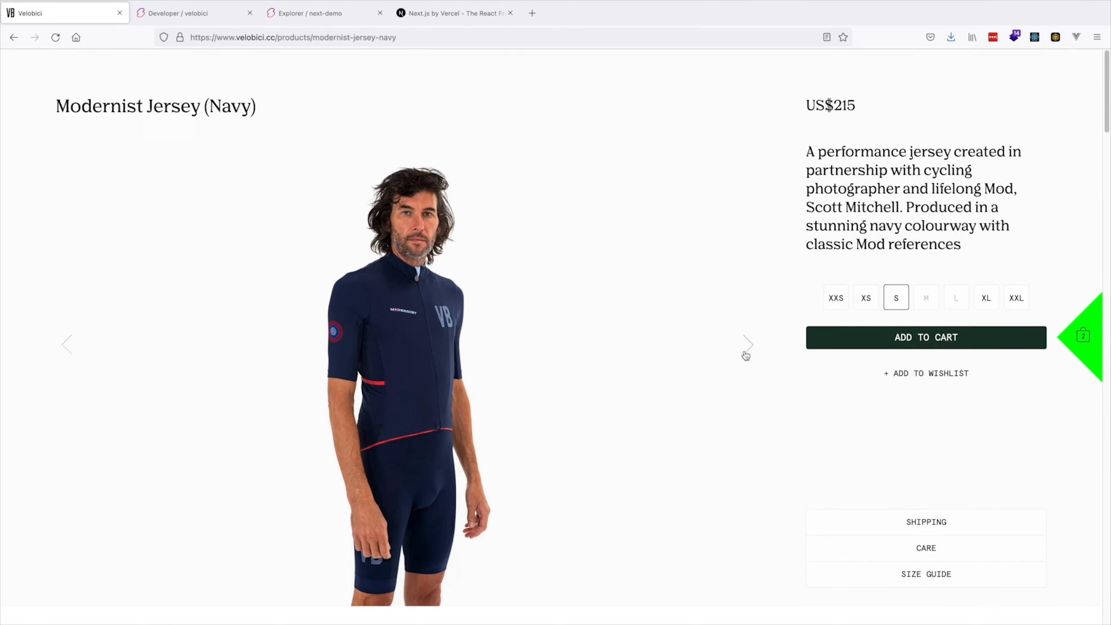
left_click(926, 522)
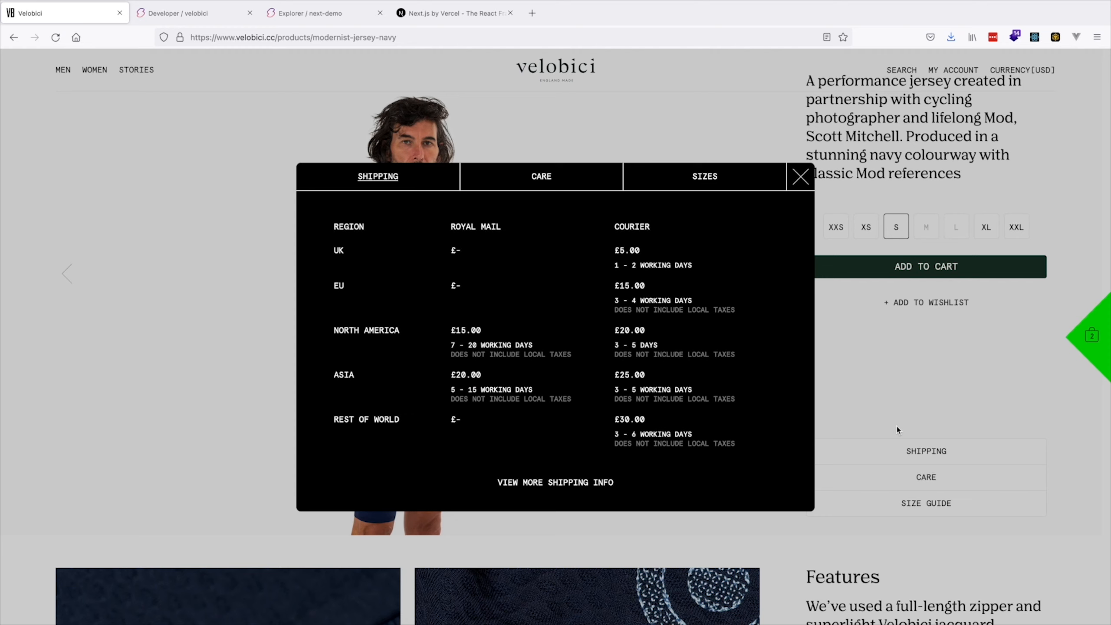
mouse_move(342, 257)
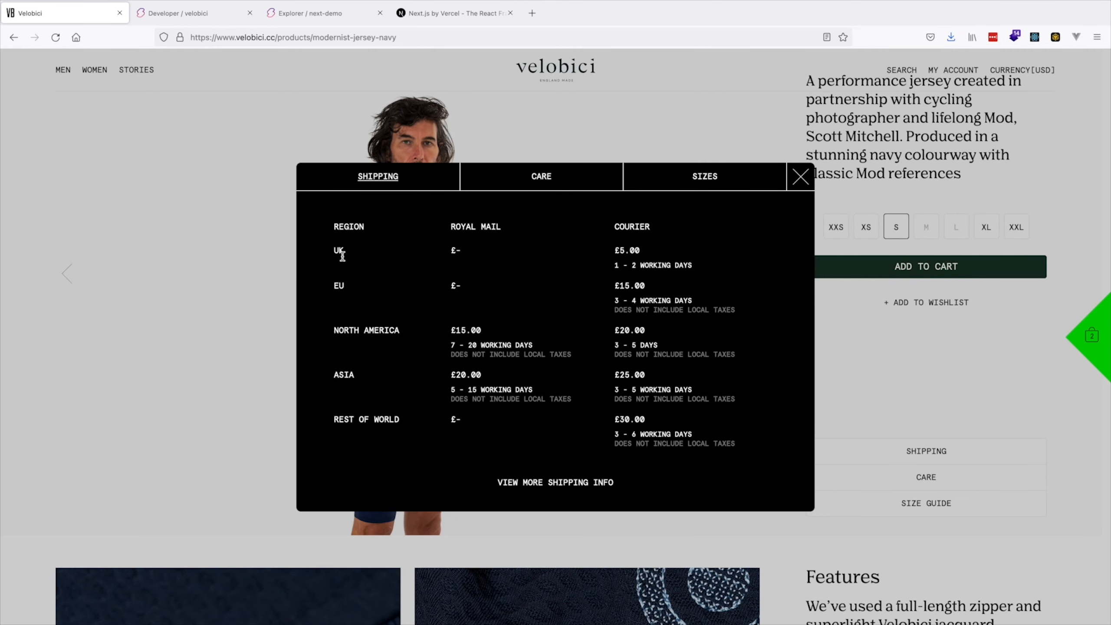
mouse_move(801, 176)
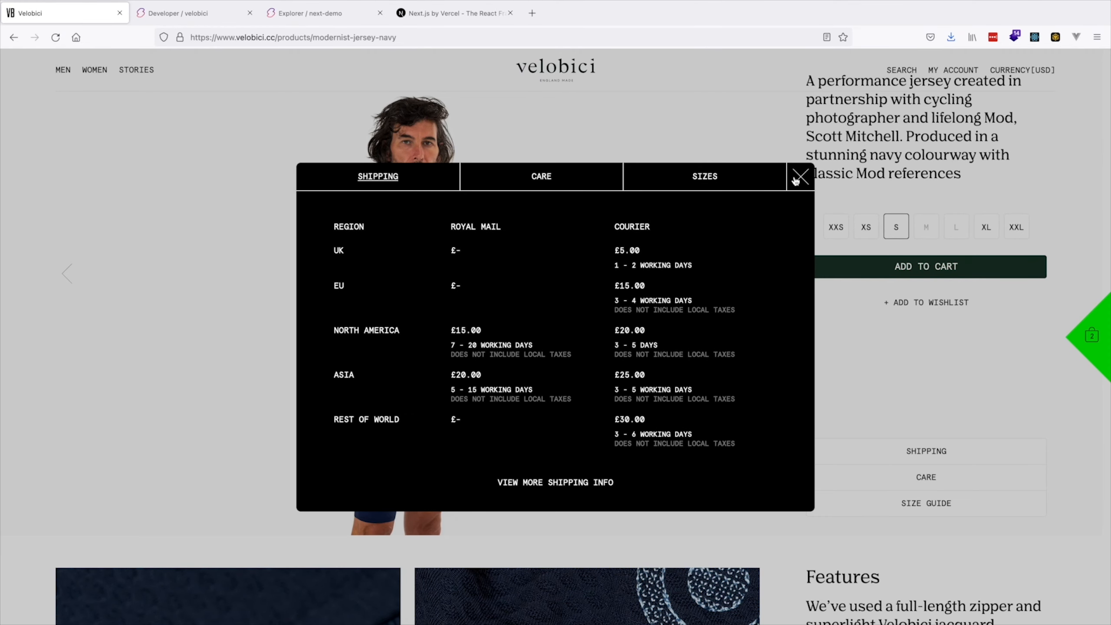
left_click(800, 176)
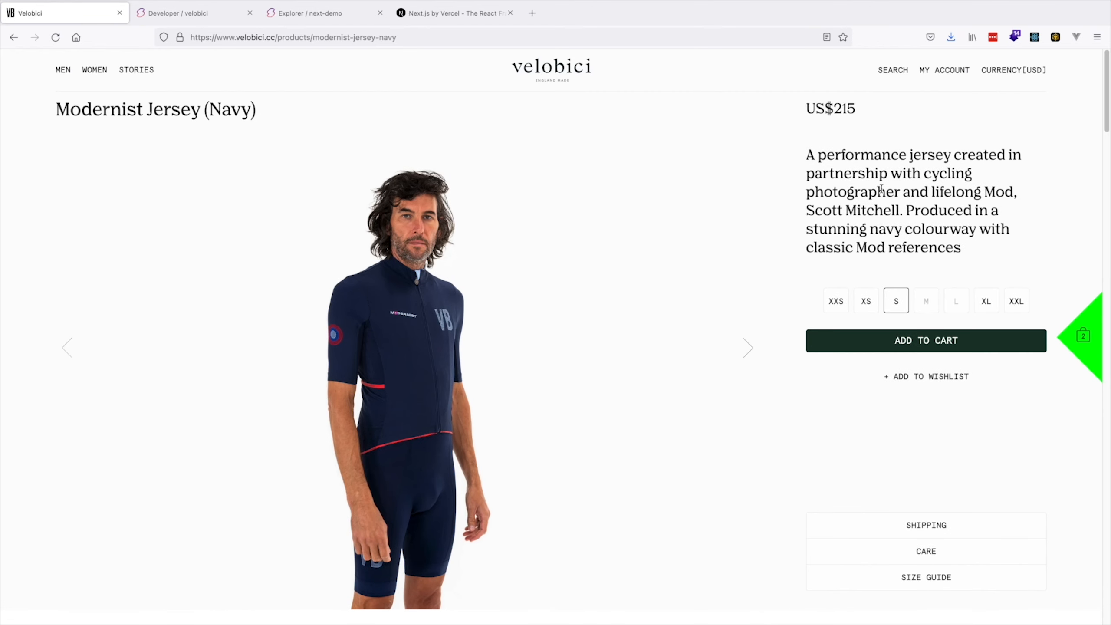
Step: Switch the storefront currency from US dollars to Japanese Yen
left_click(1014, 70)
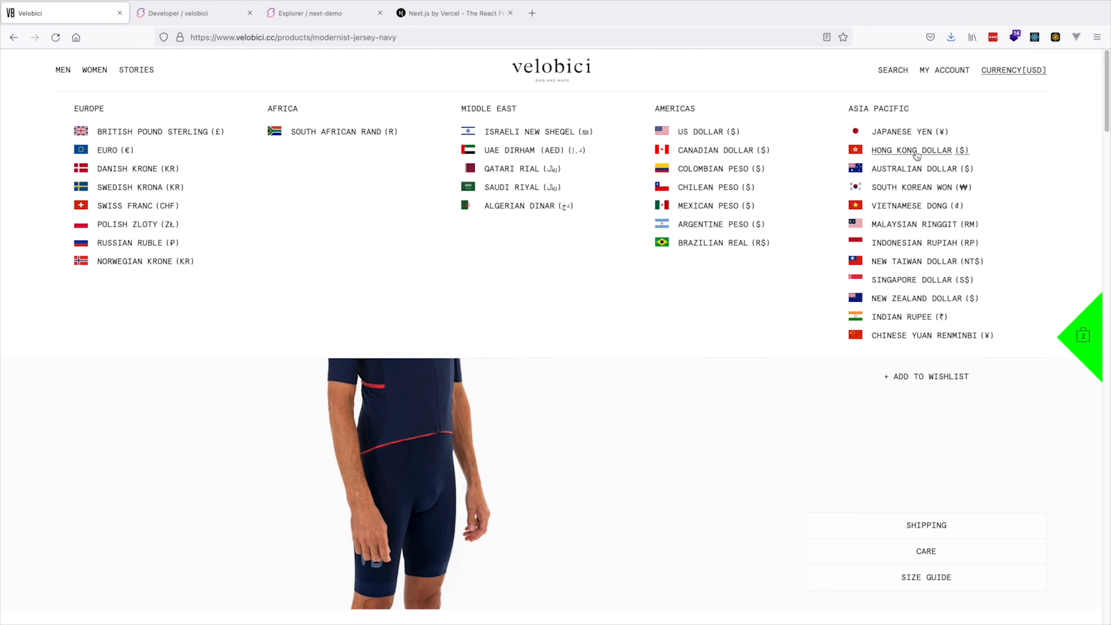
mouse_move(135, 164)
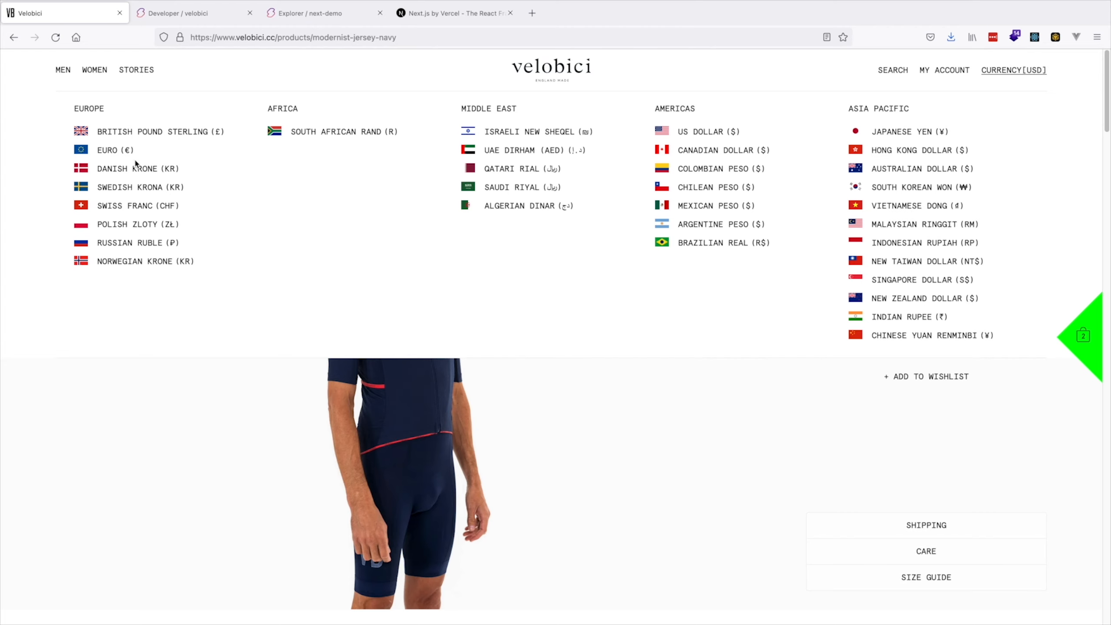
mouse_move(375, 270)
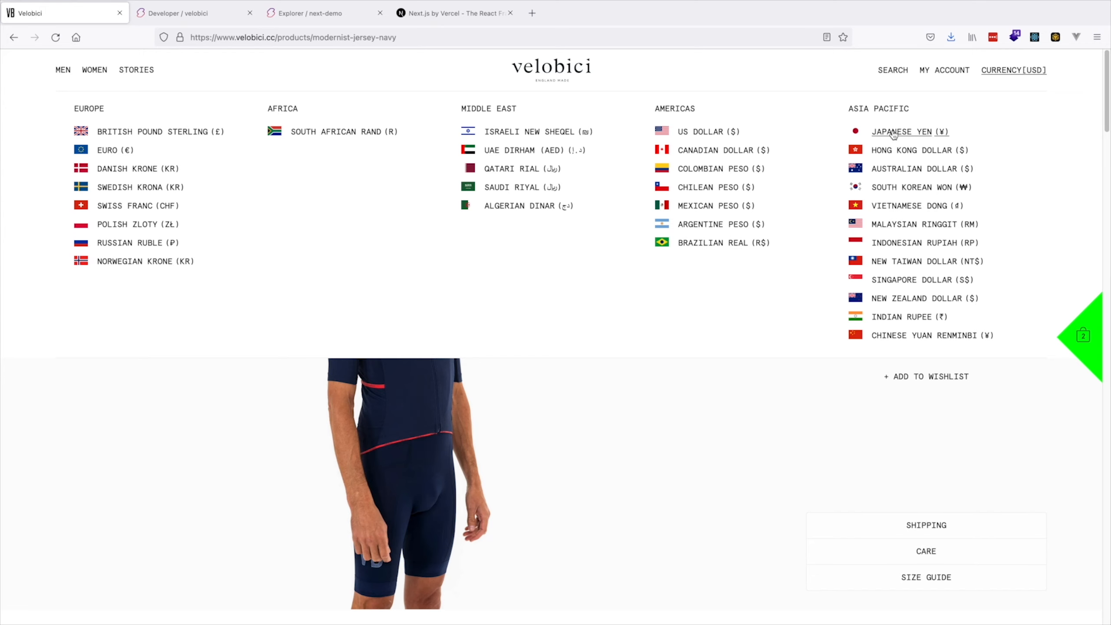
left_click(902, 131)
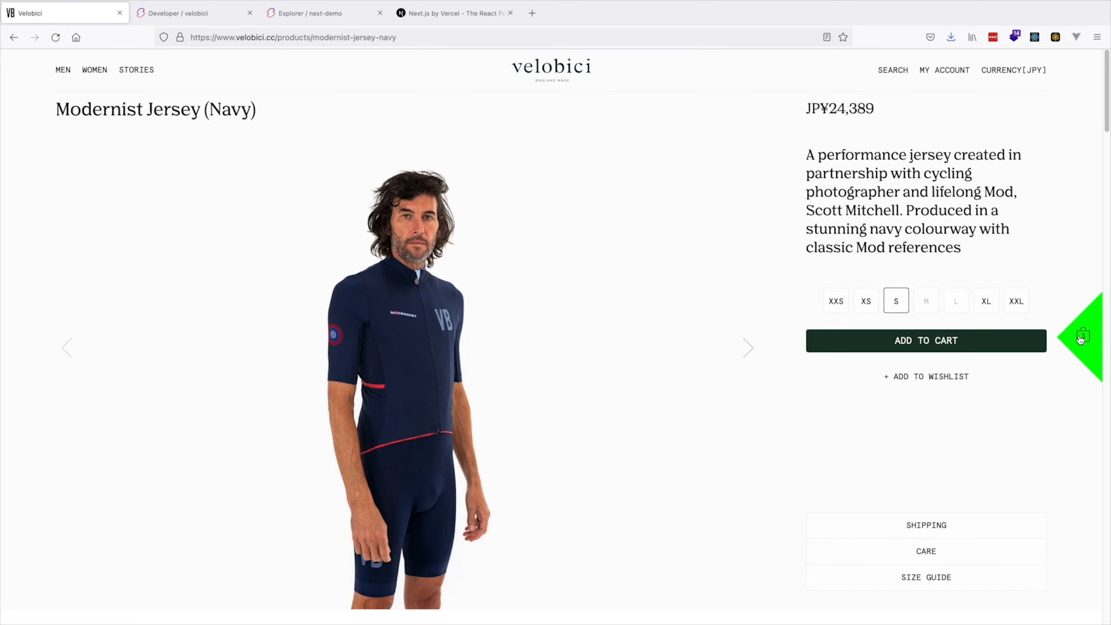
Step: Check the current wishlist in the shopping bag panel, then close it
left_click(927, 341)
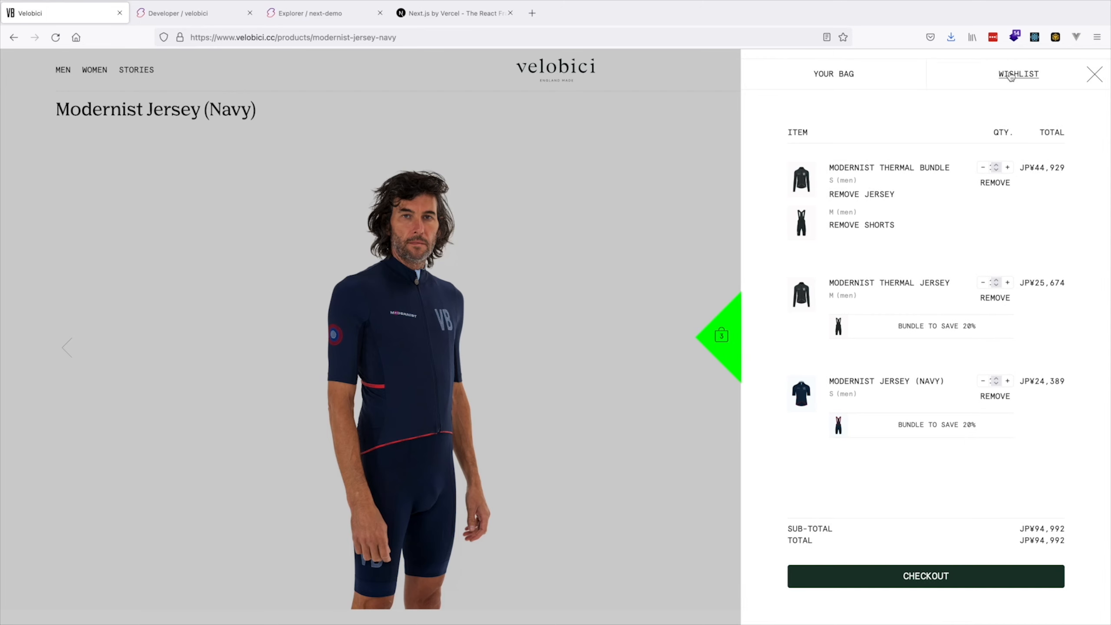
left_click(1019, 74)
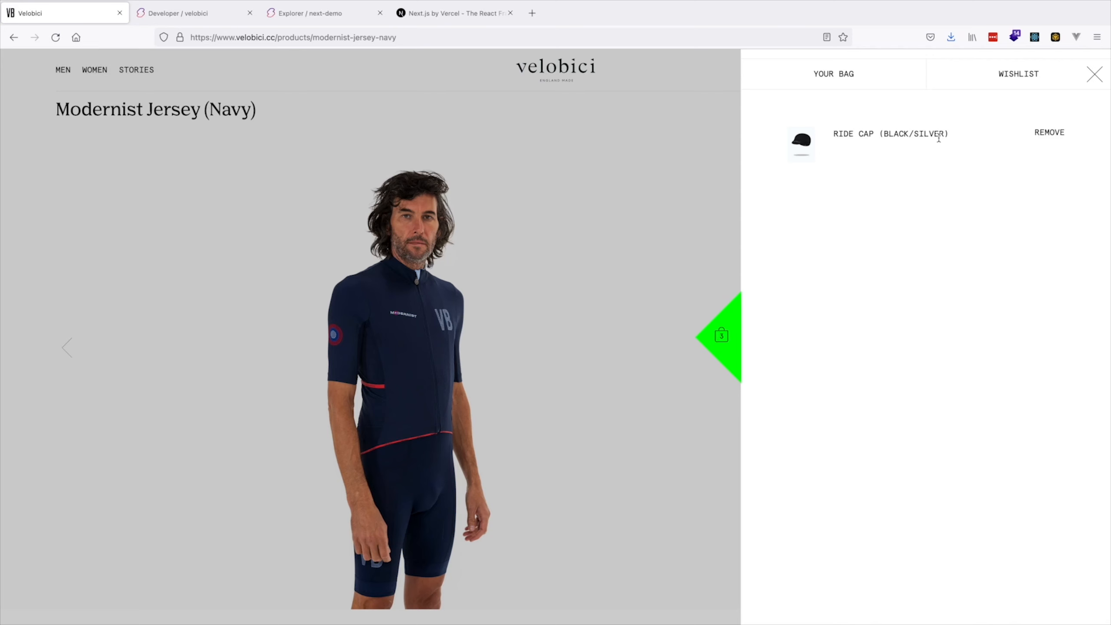
left_click(1095, 74)
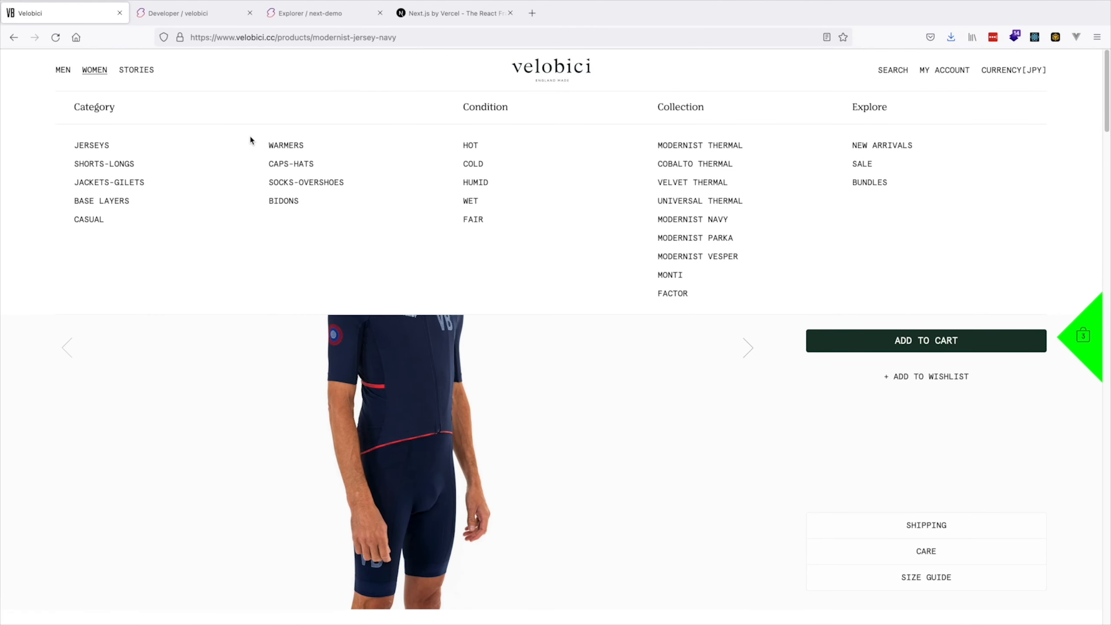
Step: Add the Merino Wool Arm Warmers (Navy) and Winter Gloves to the wishlist
left_click(286, 145)
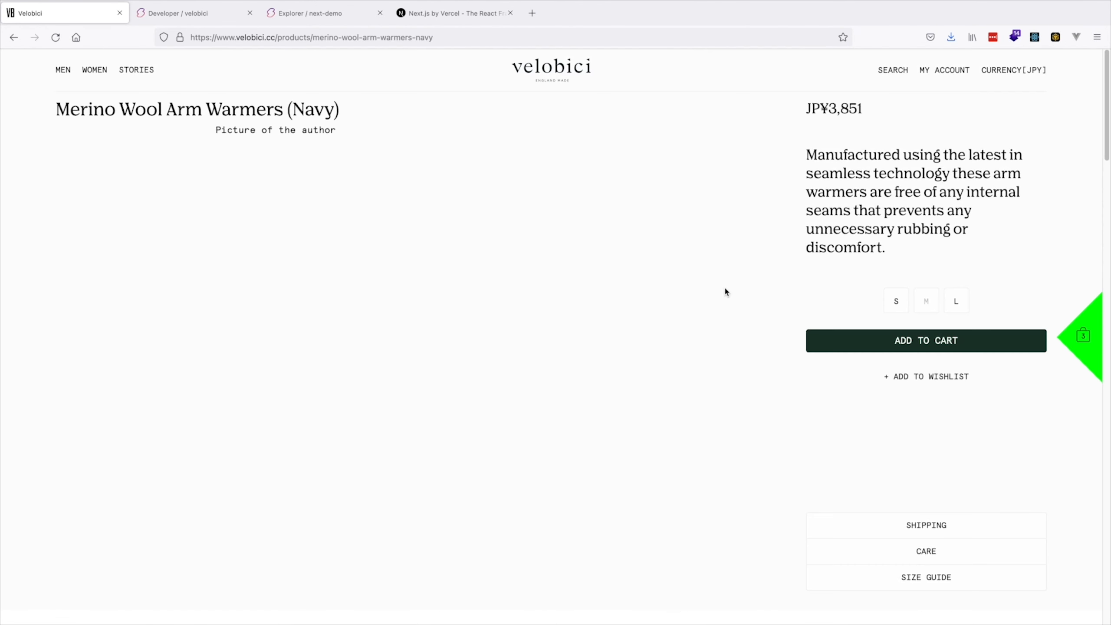
left_click(926, 377)
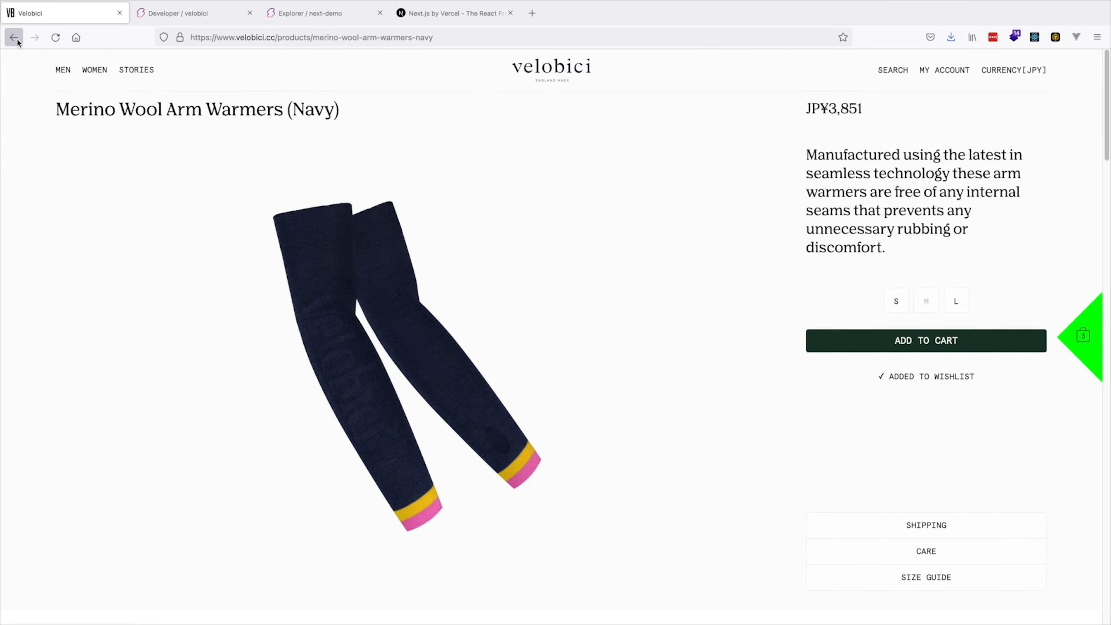
left_click(14, 38)
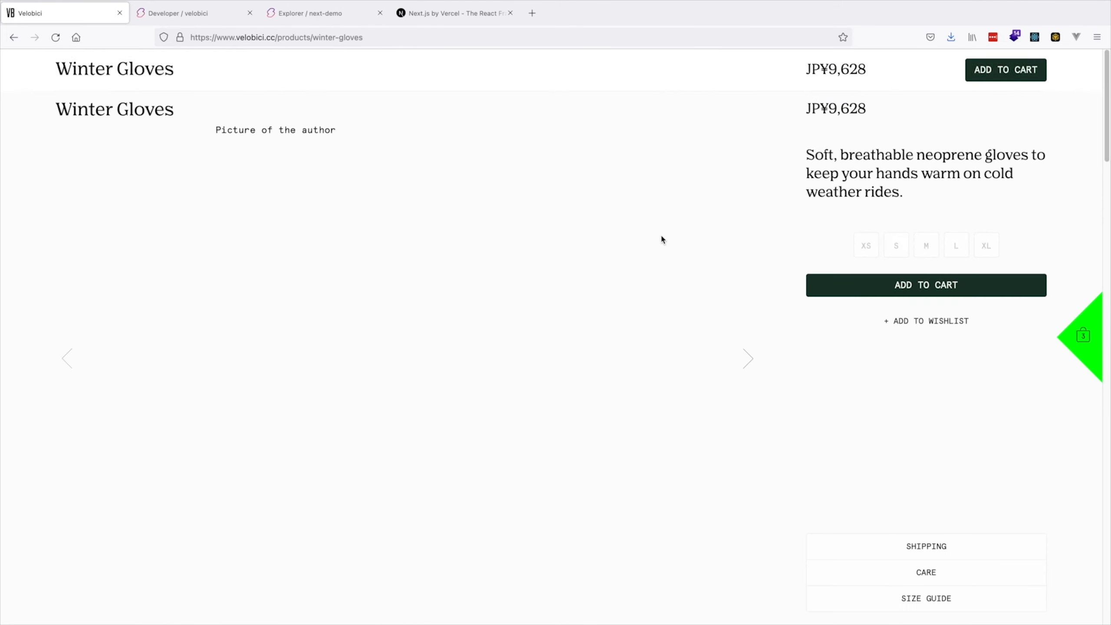
left_click(927, 321)
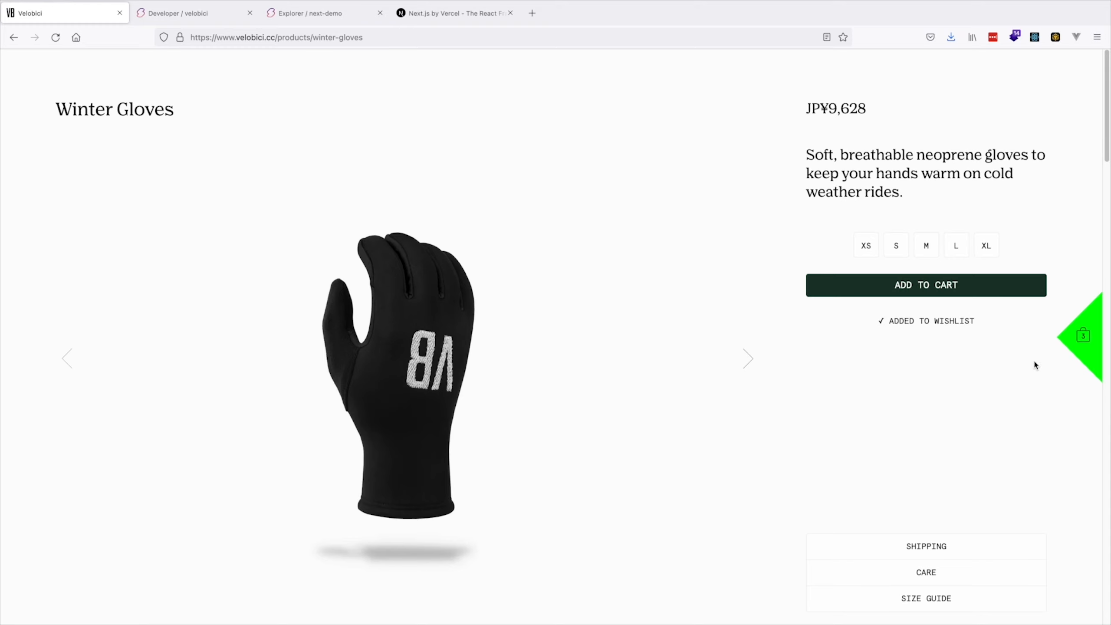
Step: Confirm the wishlist holds three items, then go to the admin Developer page
left_click(1084, 335)
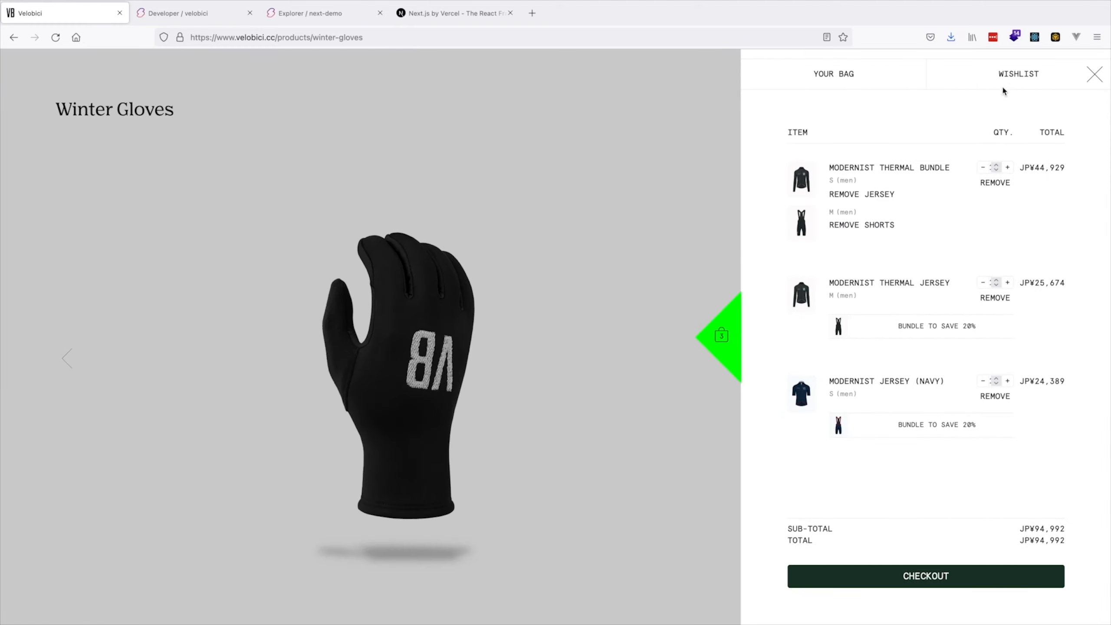
left_click(1019, 74)
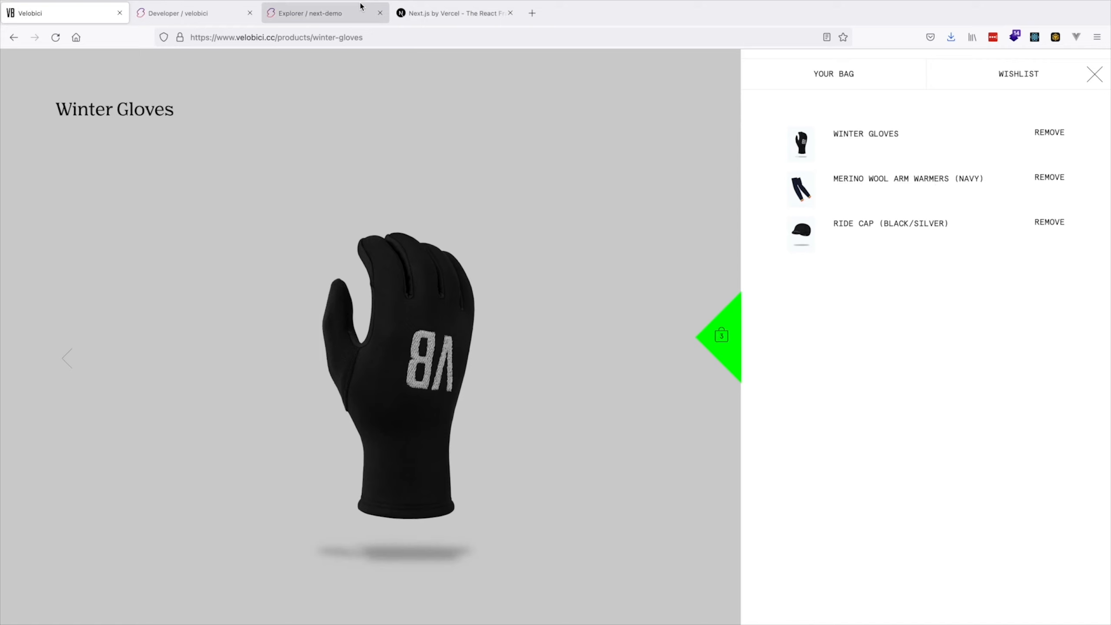
left_click(182, 13)
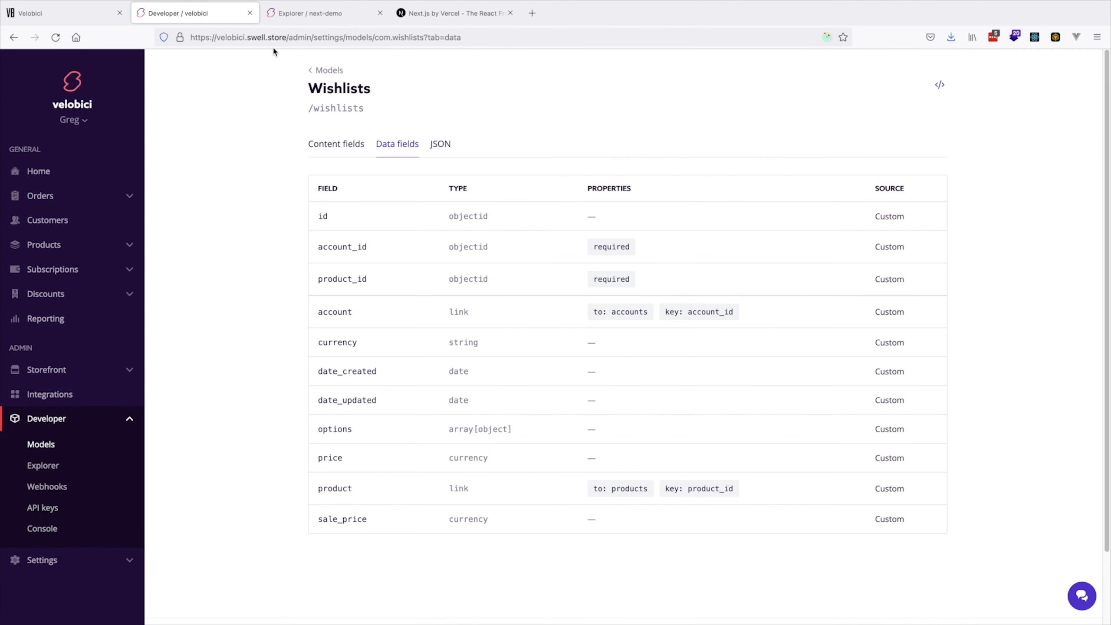
mouse_move(530, 89)
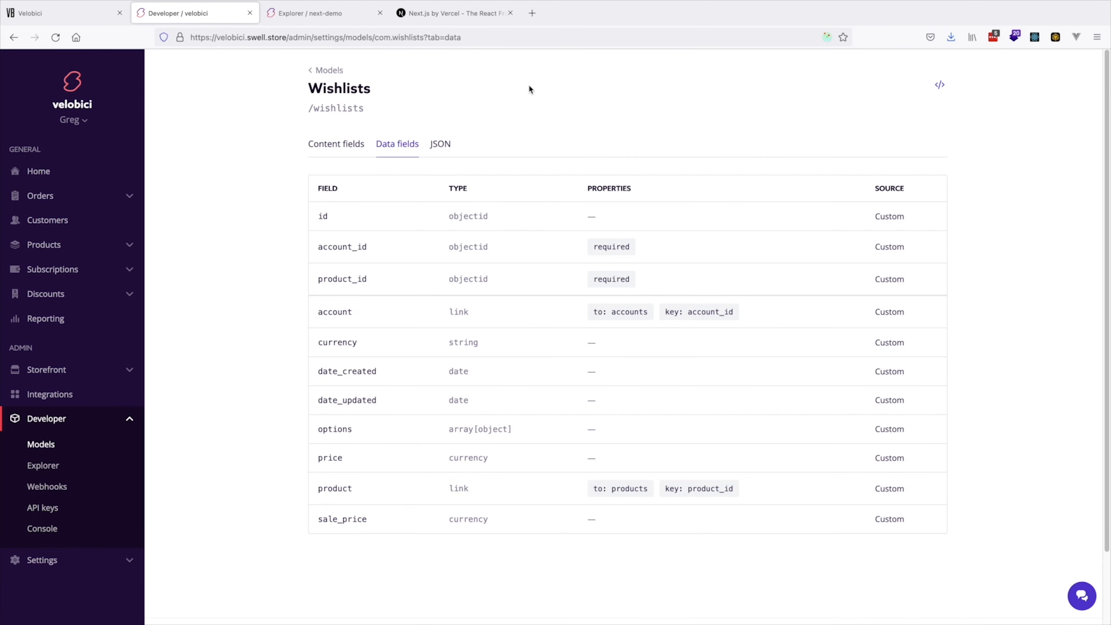
mouse_move(467, 106)
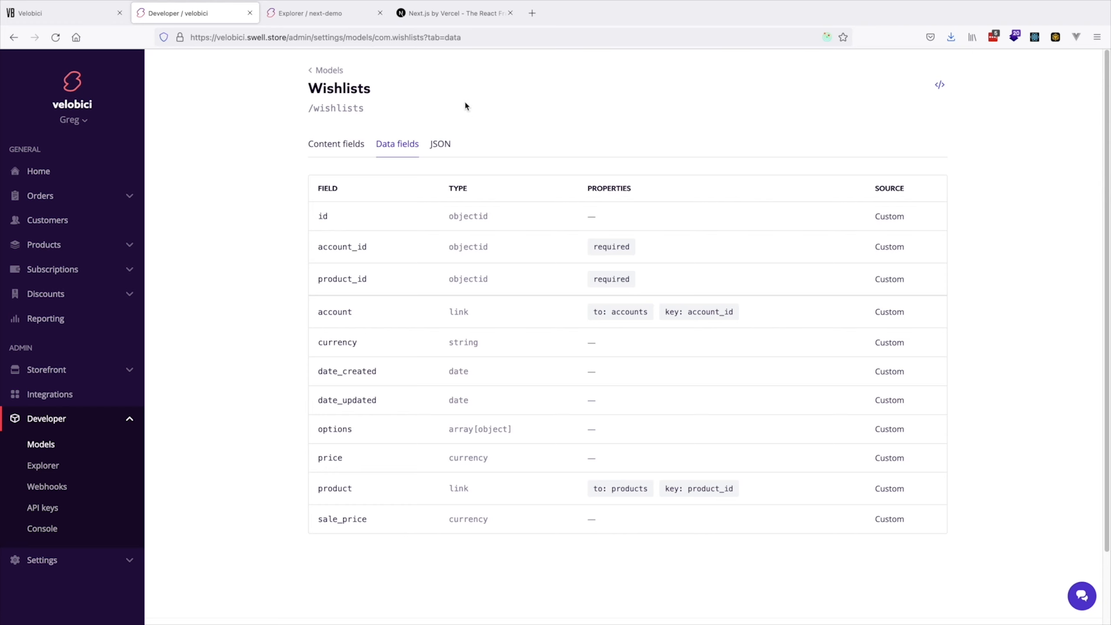
mouse_move(939, 85)
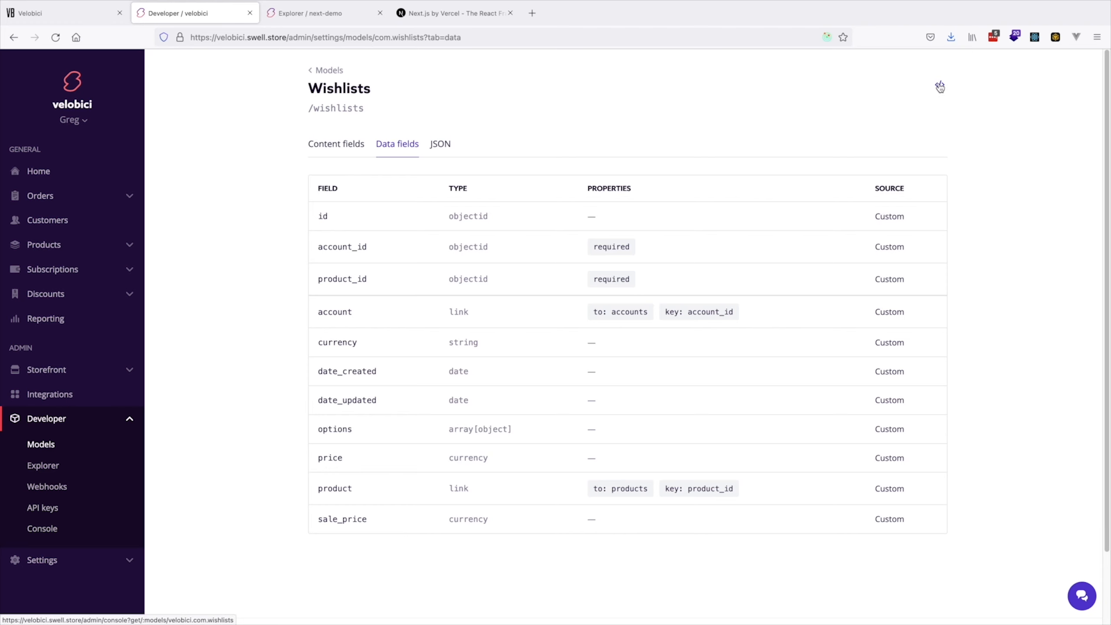
Step: View the Wishlists model definition in the API console, then open Developer > Explorer
left_click(940, 85)
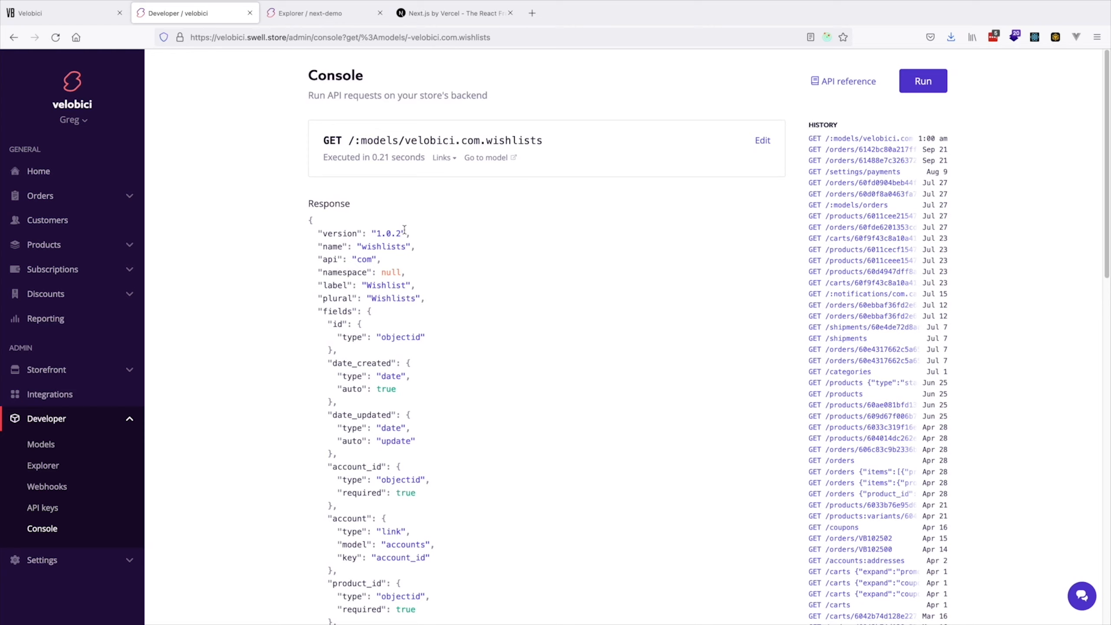
scroll("down", 3)
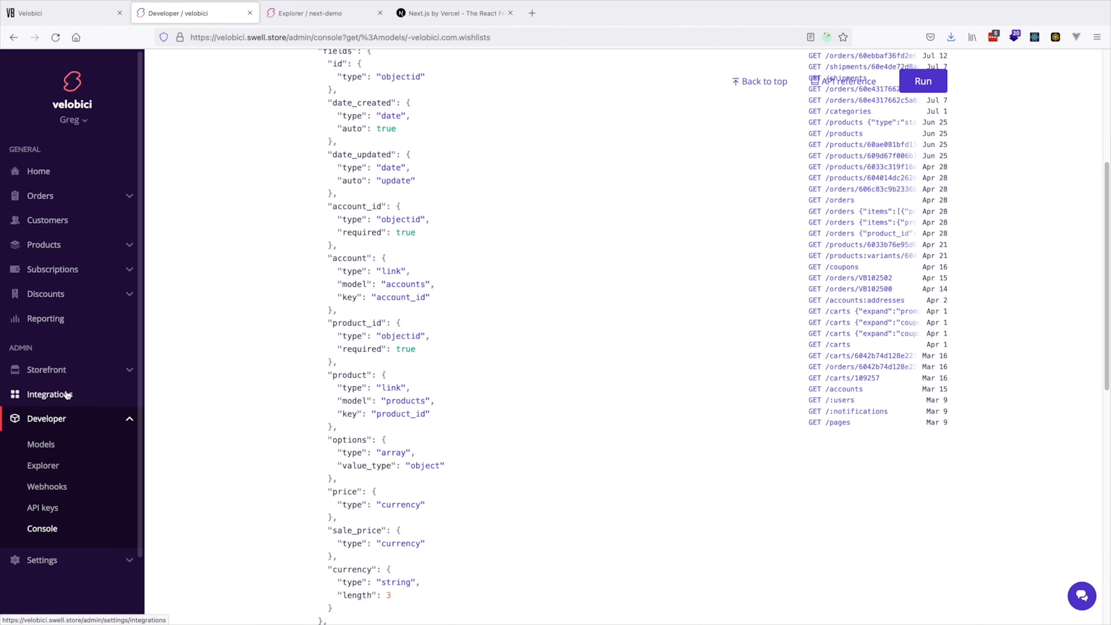
left_click(43, 465)
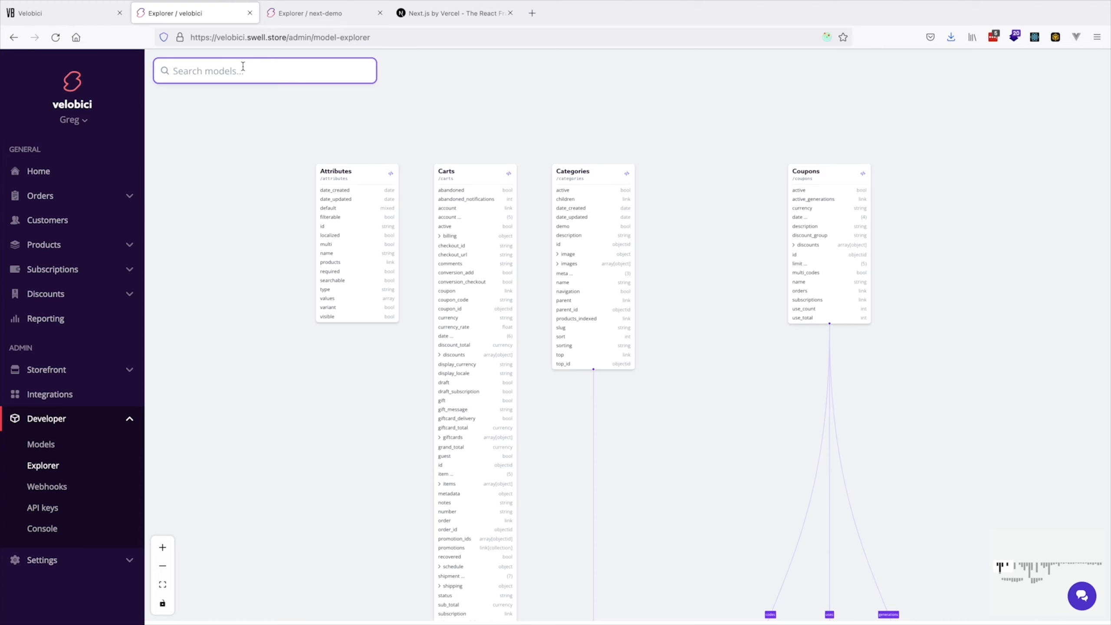
Step: Search 'wishlist' to locate the Wishlists model, then switch to next-demo's models tab
type("wishlist")
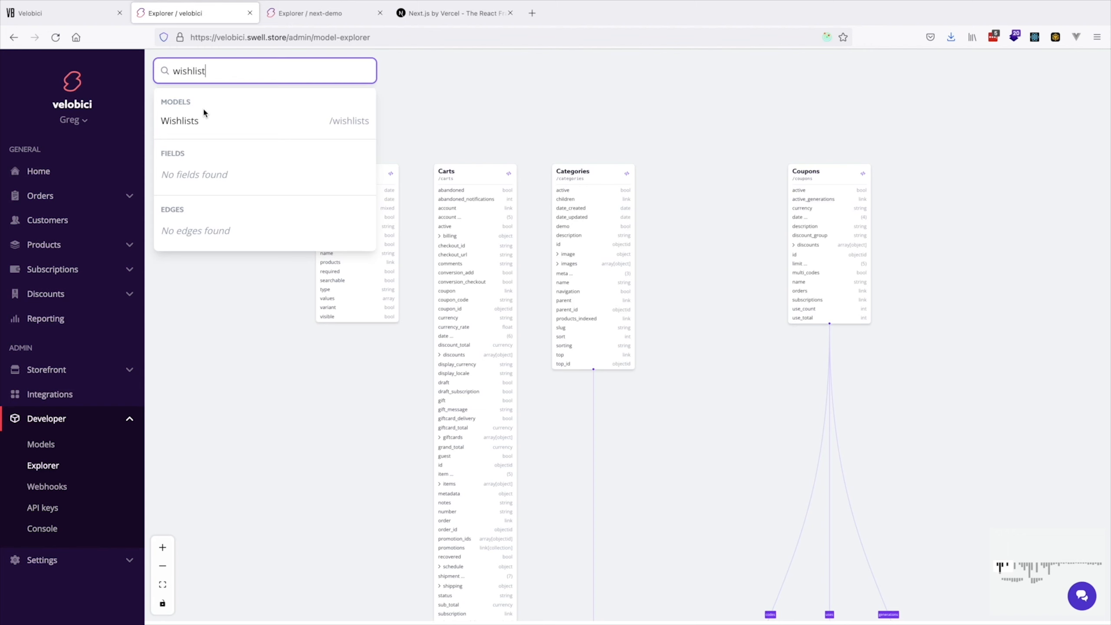
left_click(179, 120)
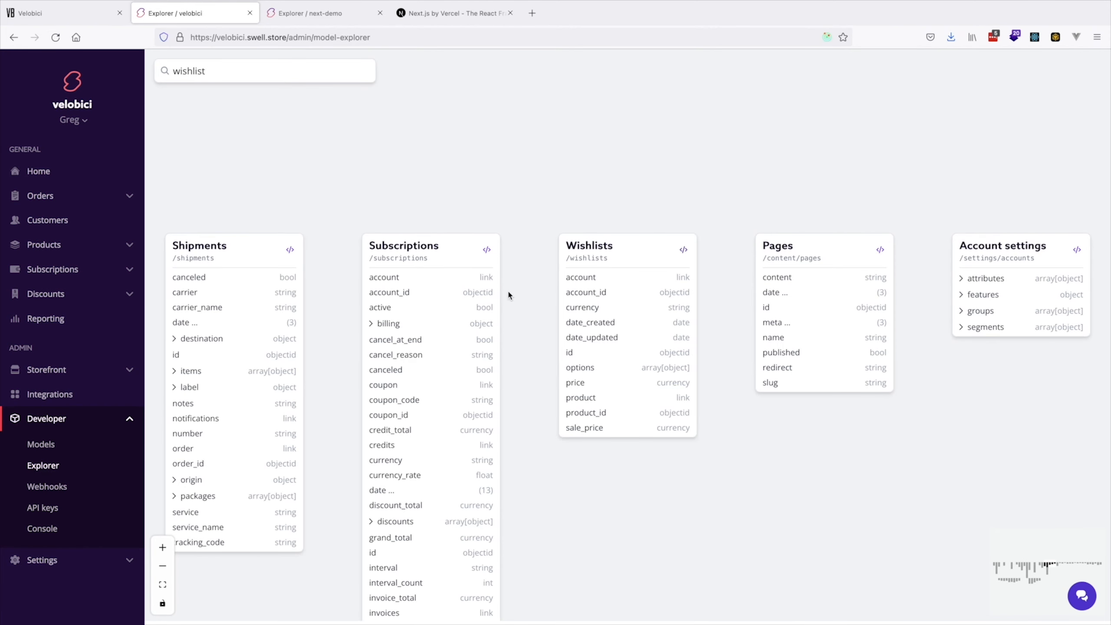
mouse_move(631, 401)
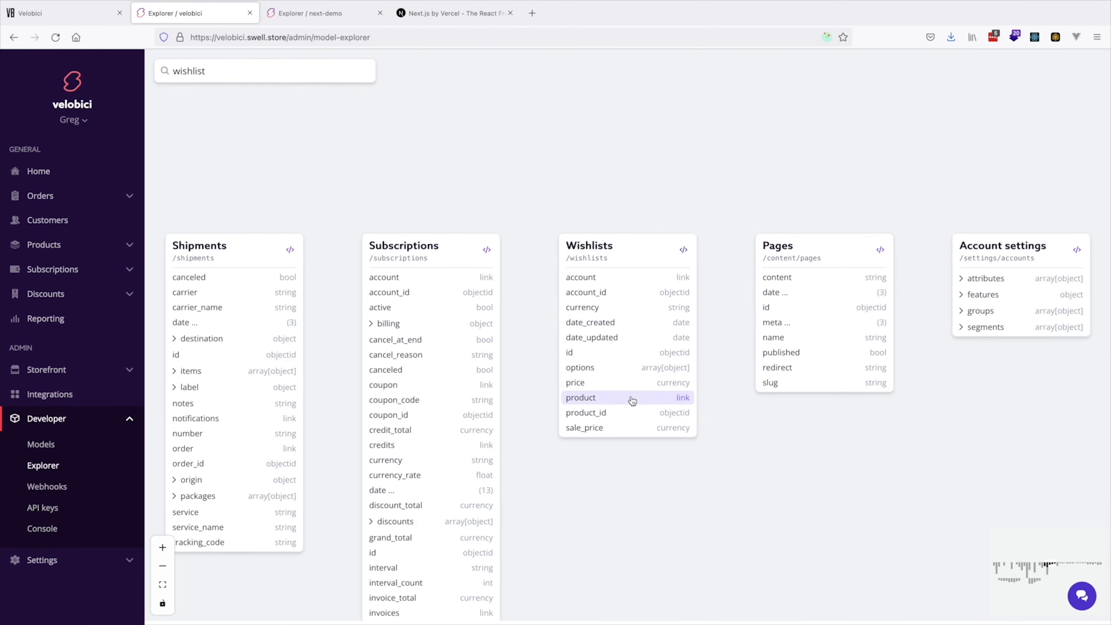
mouse_move(569, 167)
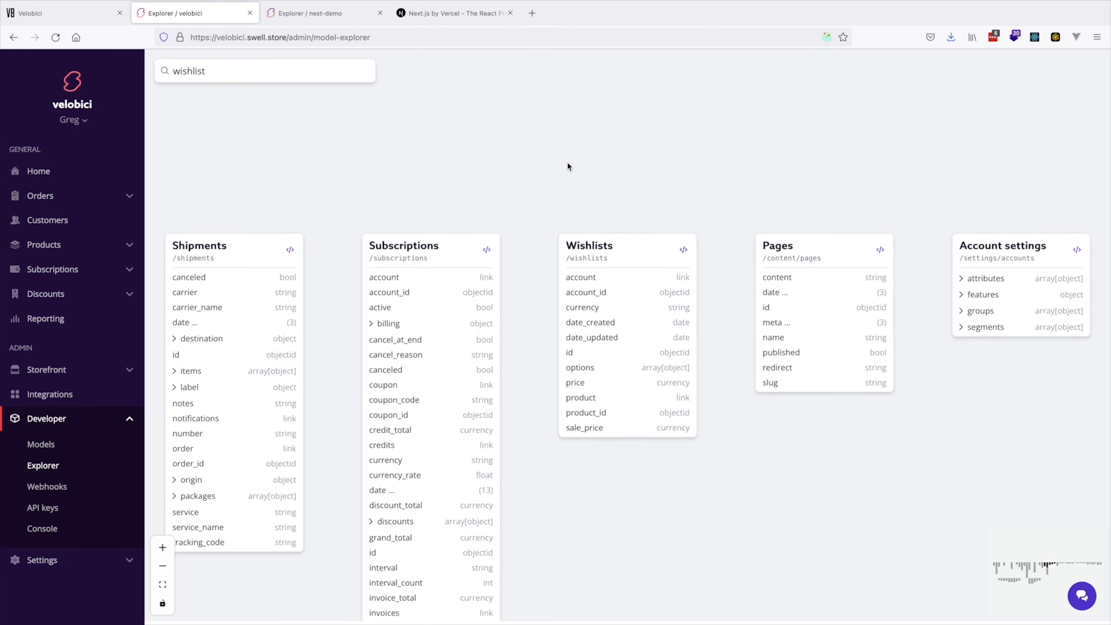
left_click(316, 13)
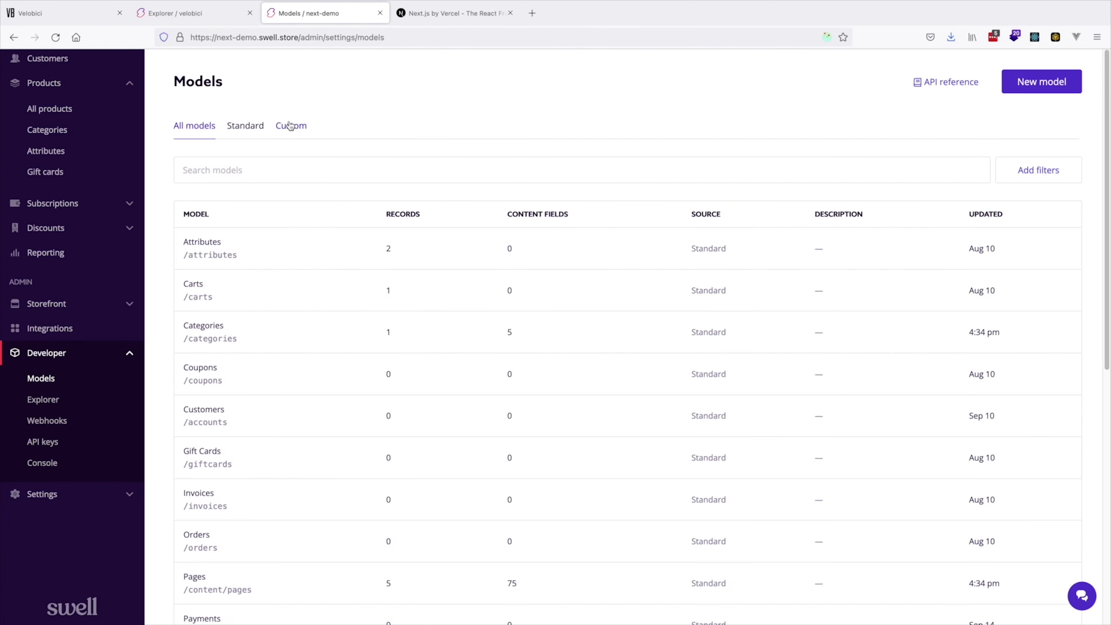
Step: Create a custom model 'coffee quiz' described as 'customer coffee quiz', and start adding a field
left_click(291, 126)
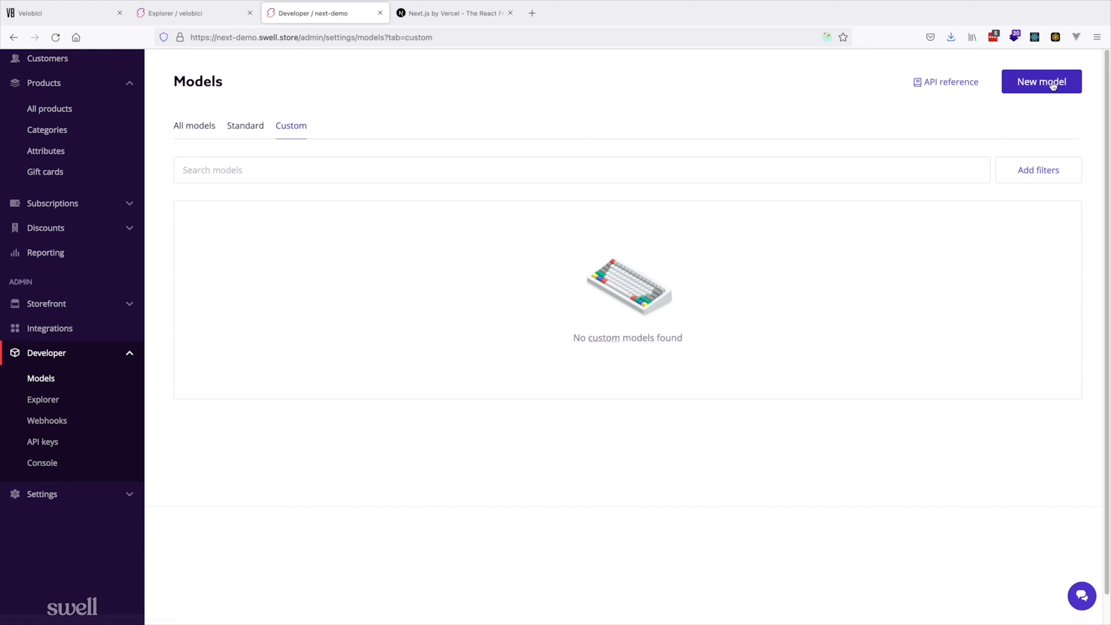
left_click(1043, 81)
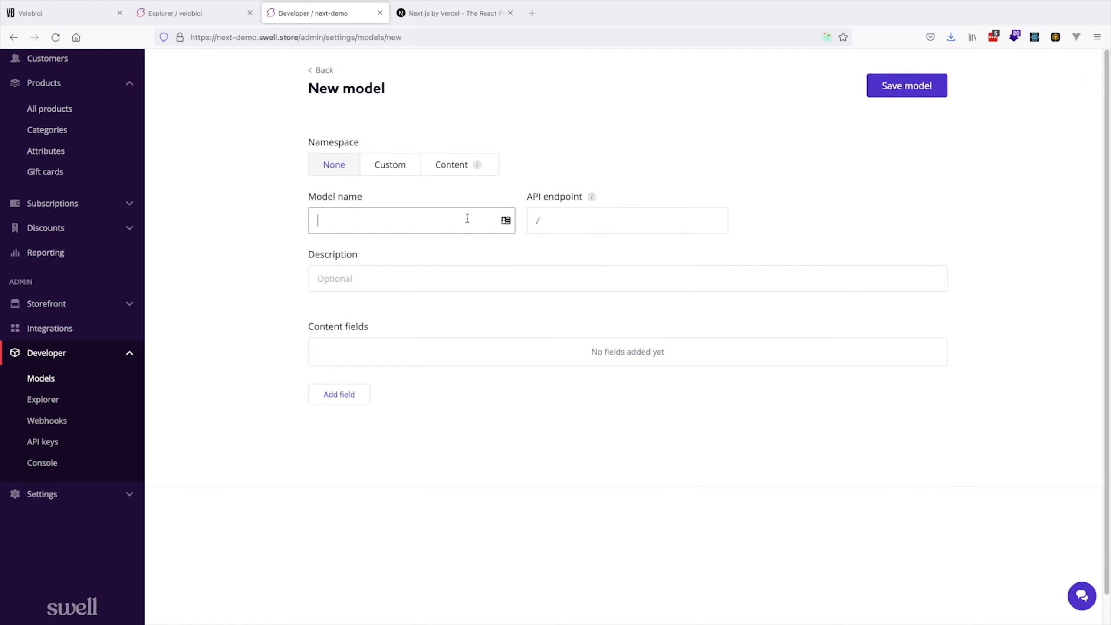
type("coffee quiz")
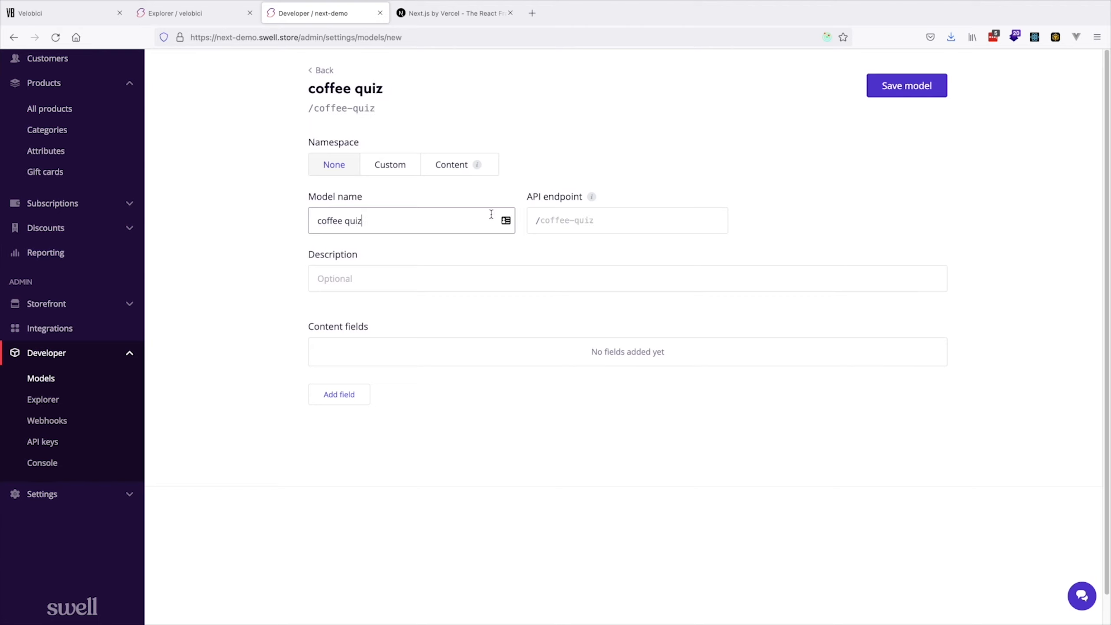
mouse_move(593, 197)
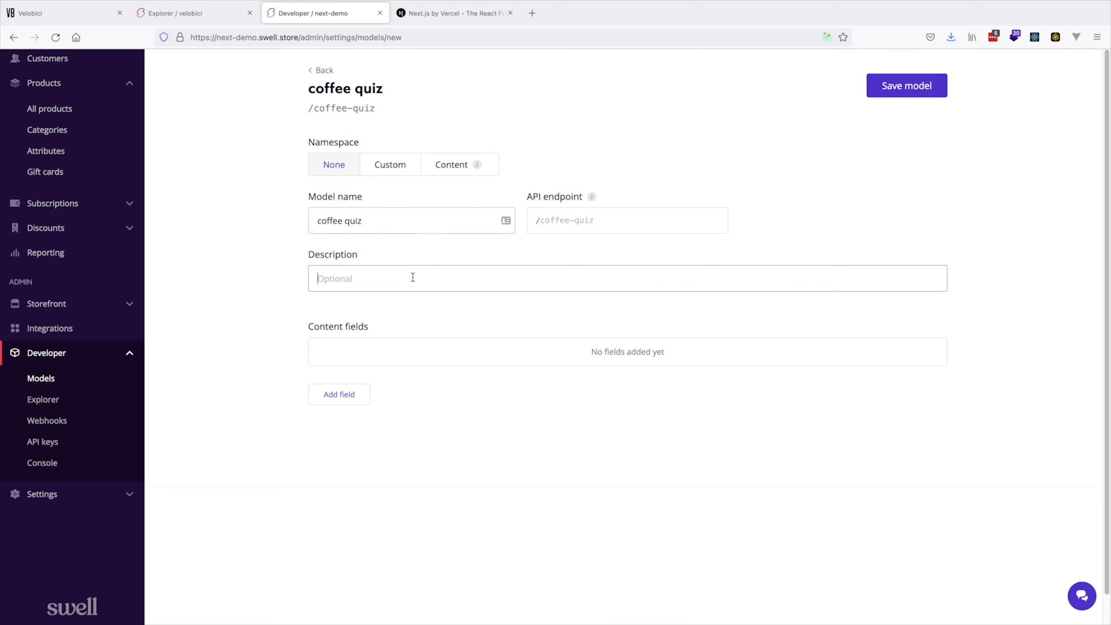
type("customer coffee quiz")
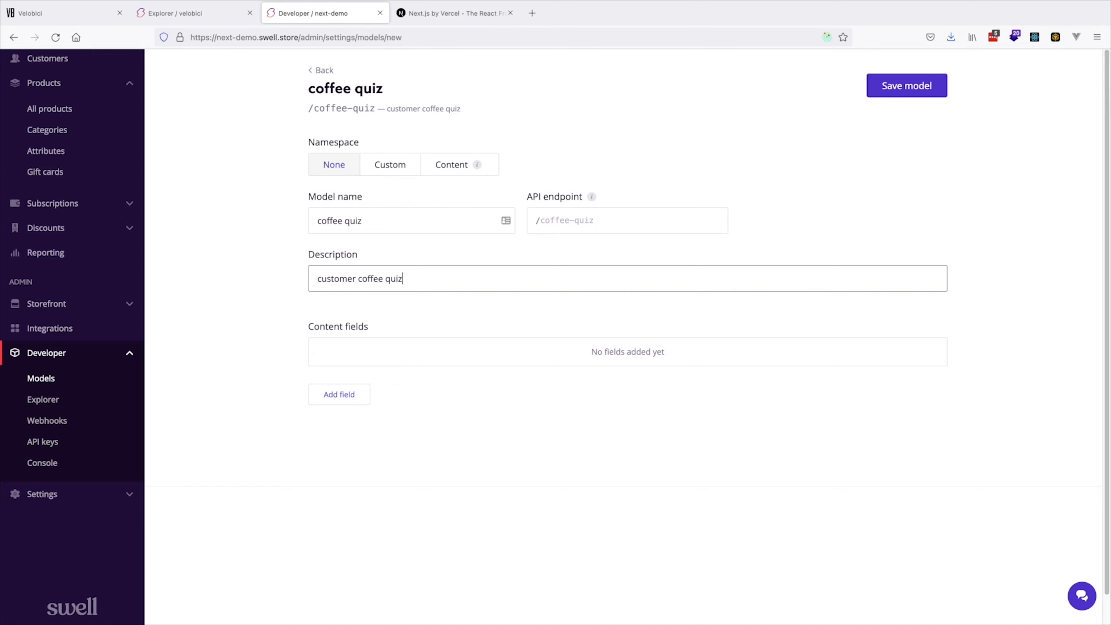
left_click(339, 395)
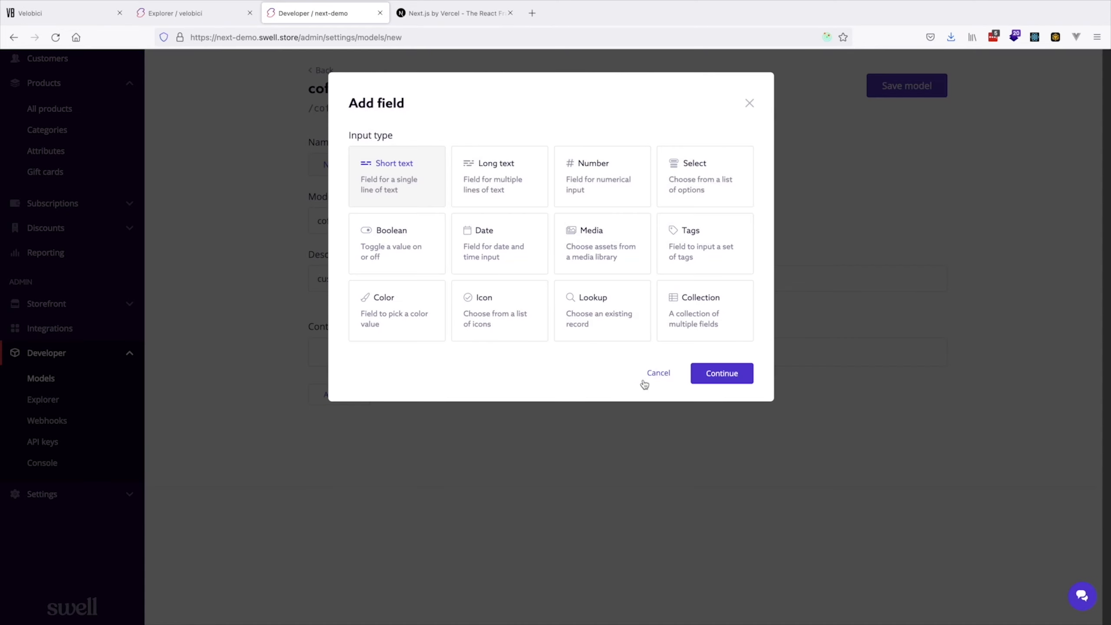
Step: Add an 'answers' collection field containing a 'cups a day' number sub-field
left_click(722, 373)
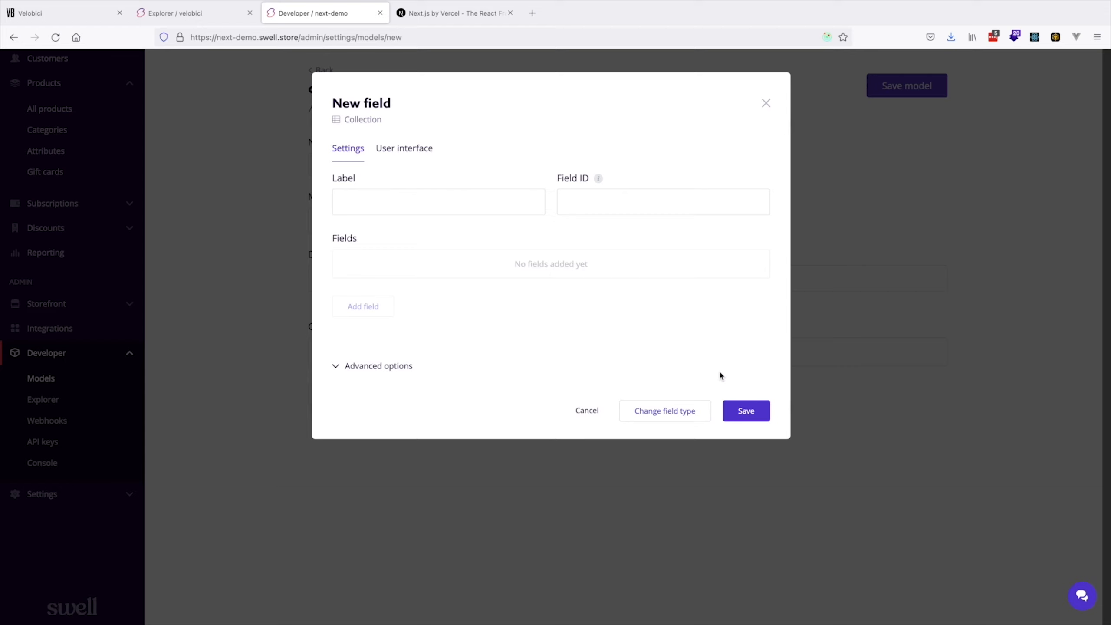
type("a")
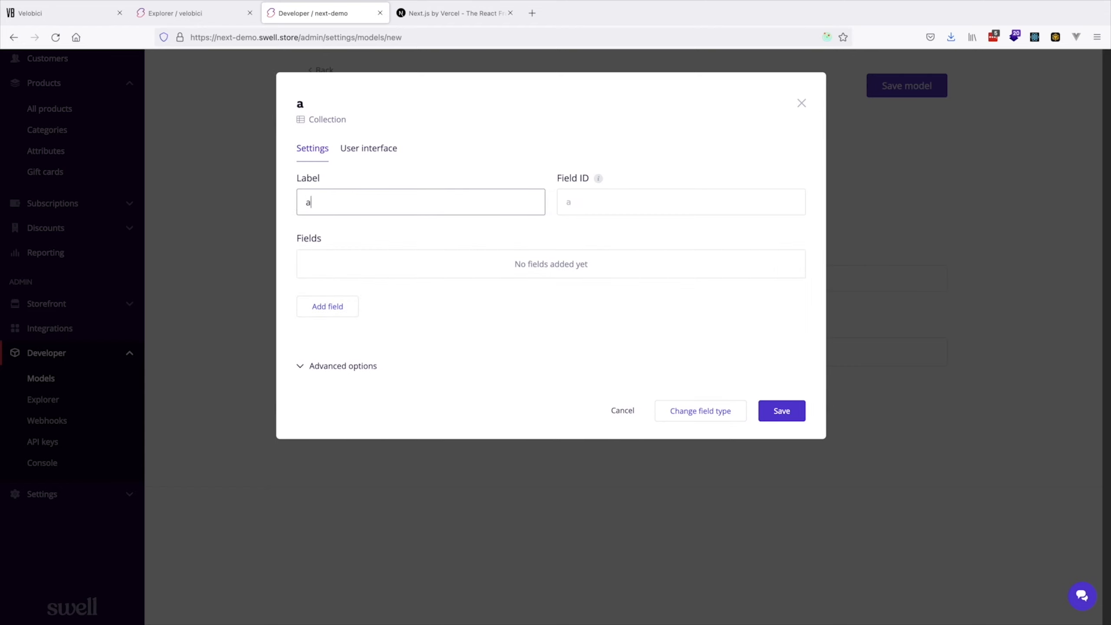
type("nswers")
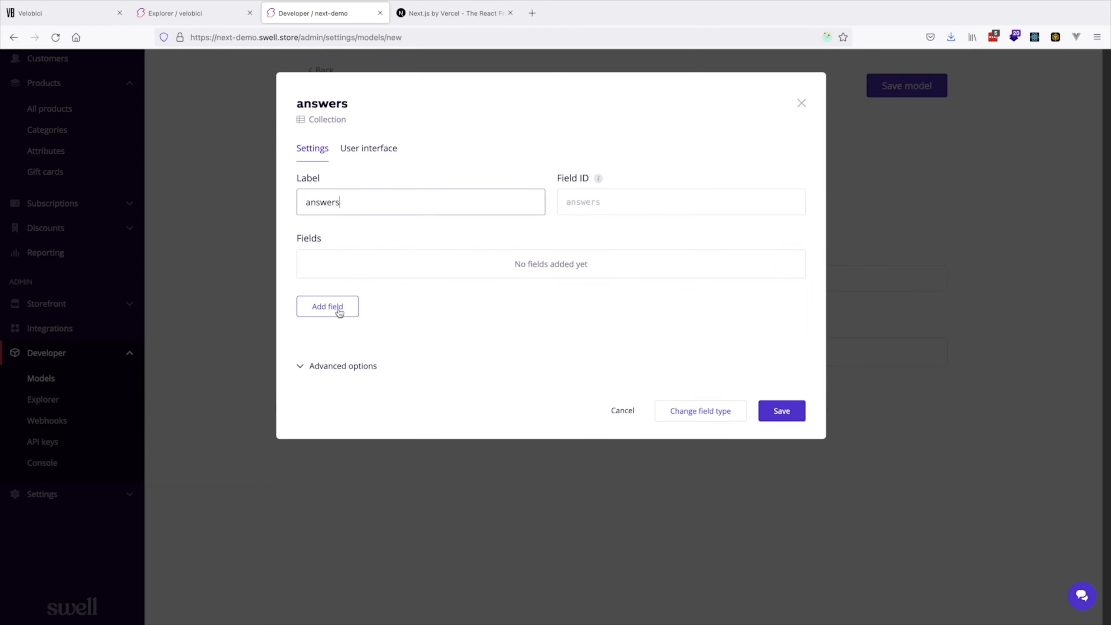
left_click(328, 306)
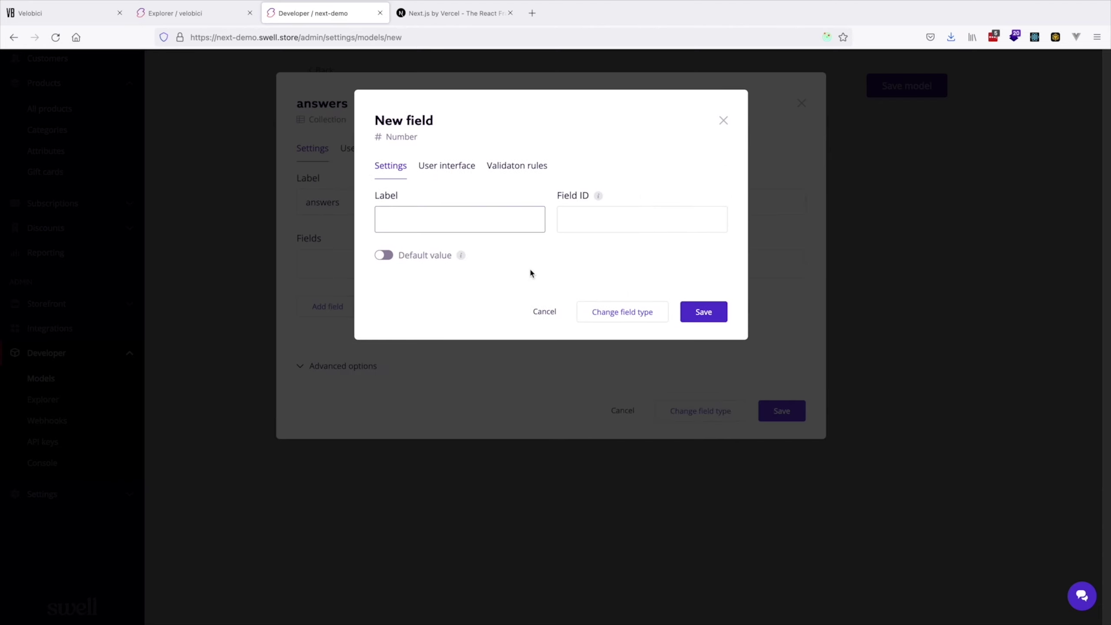
type("cups a day")
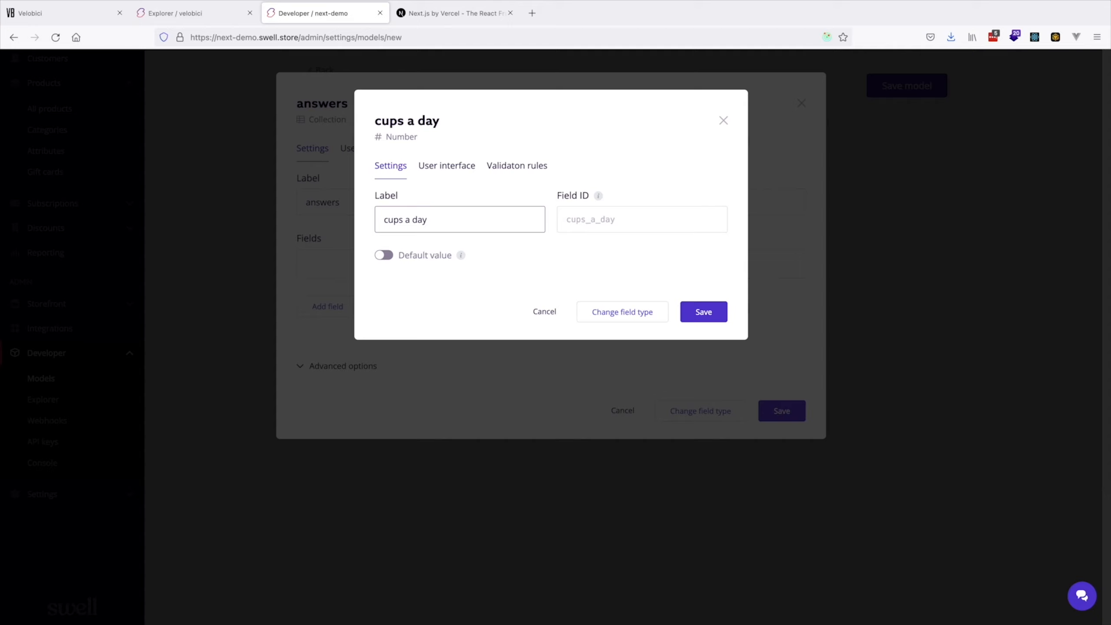
left_click(704, 311)
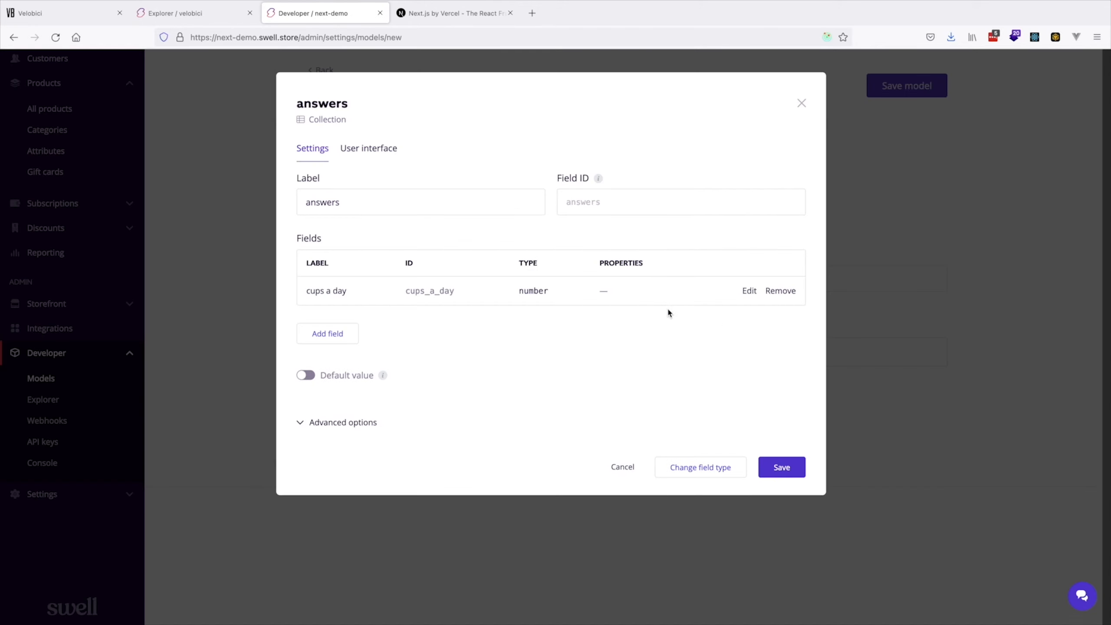
left_click(327, 333)
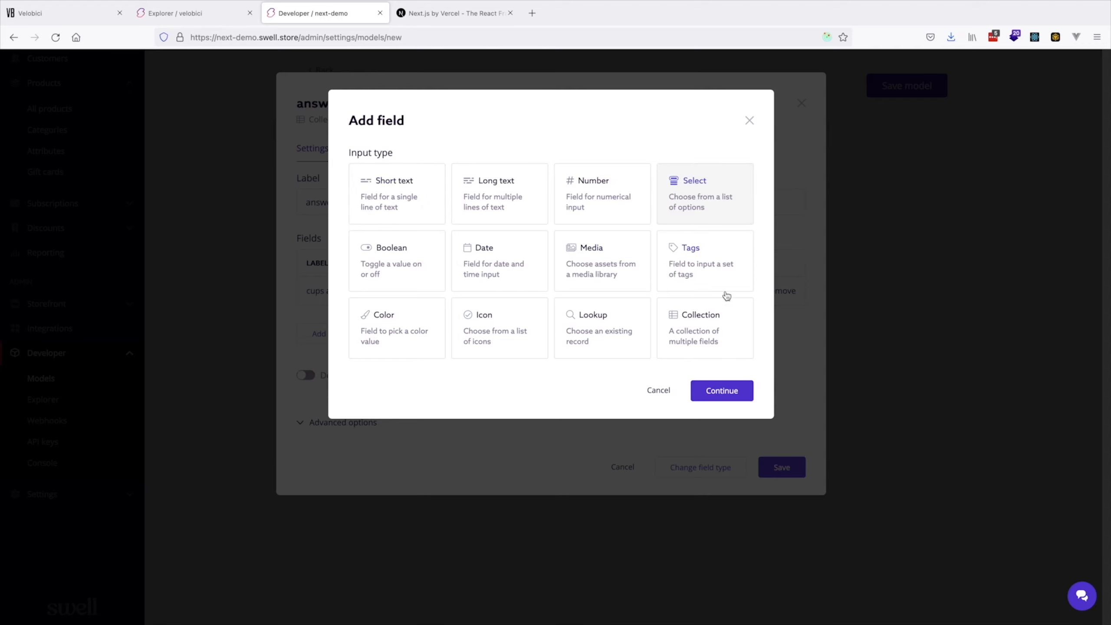
Step: Add a 'notes' select sub-field with chocolate and berries choices, then save the answers collection
left_click(722, 391)
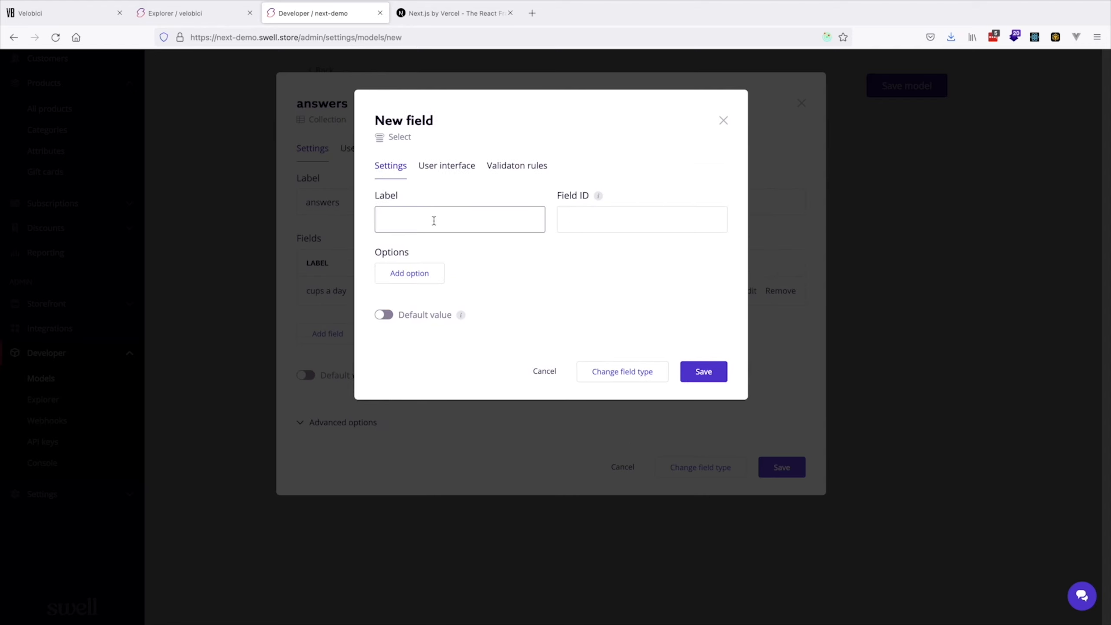
type("notes")
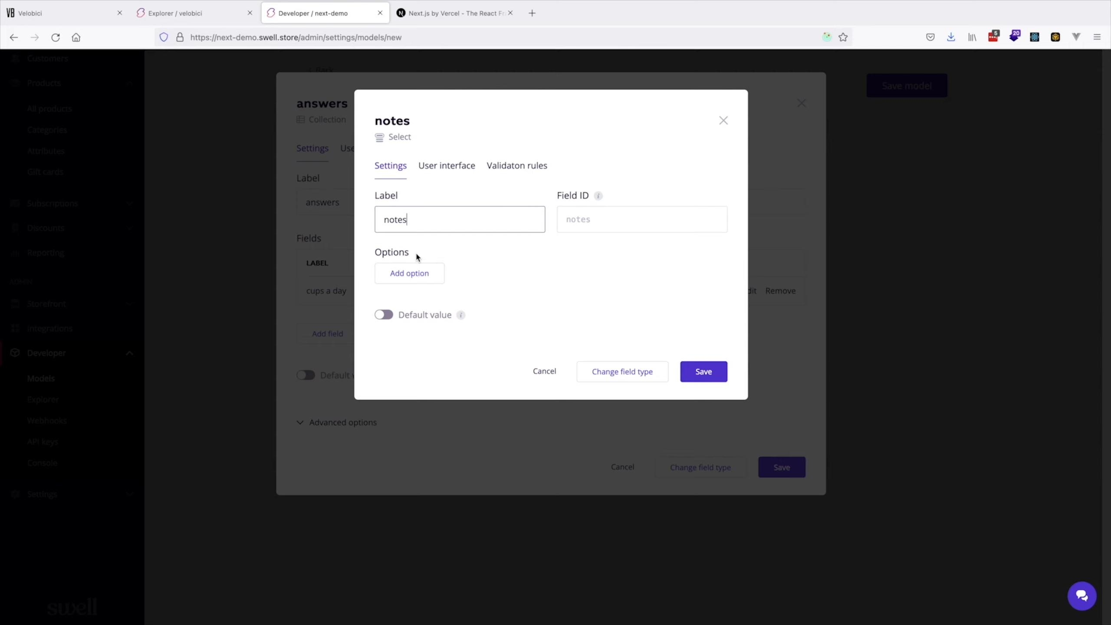
left_click(410, 274)
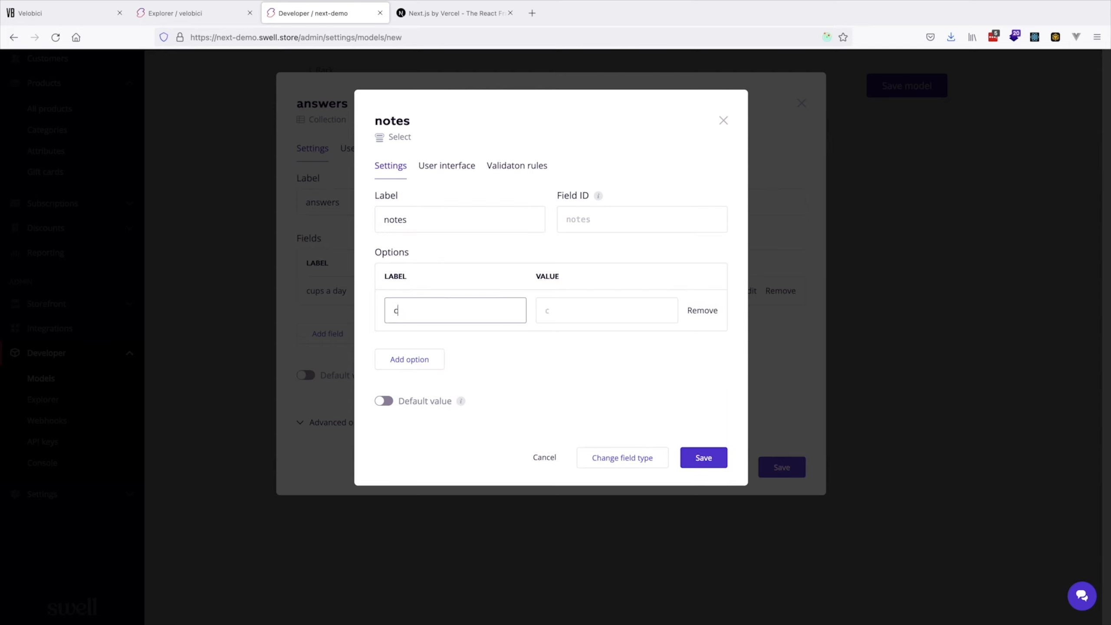
type("hocol")
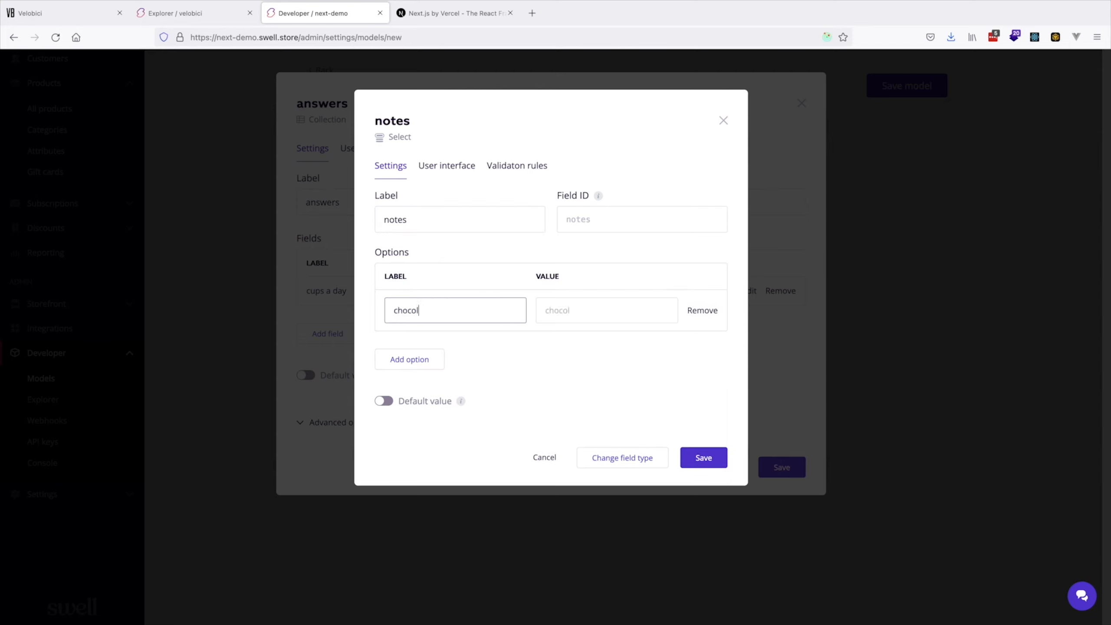
type("ate")
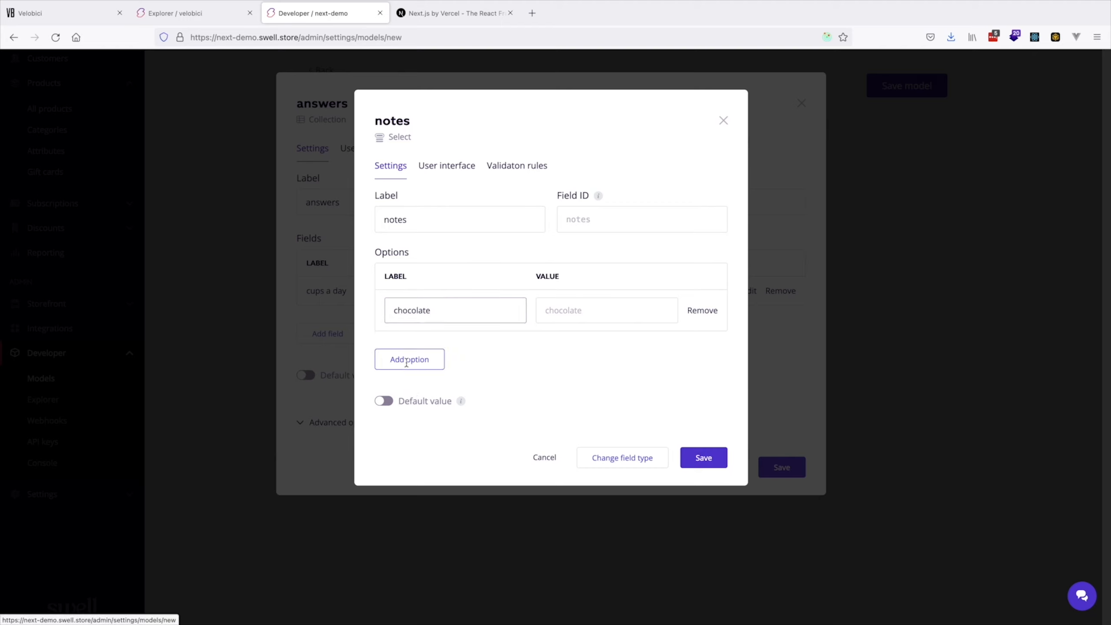
left_click(410, 359)
type("berries")
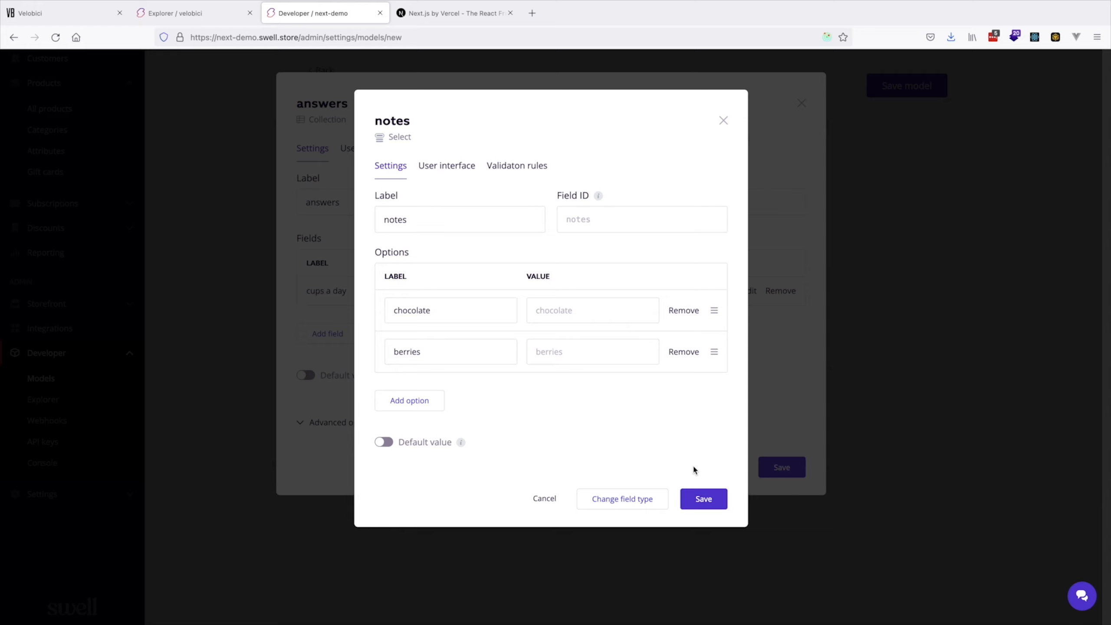
left_click(704, 499)
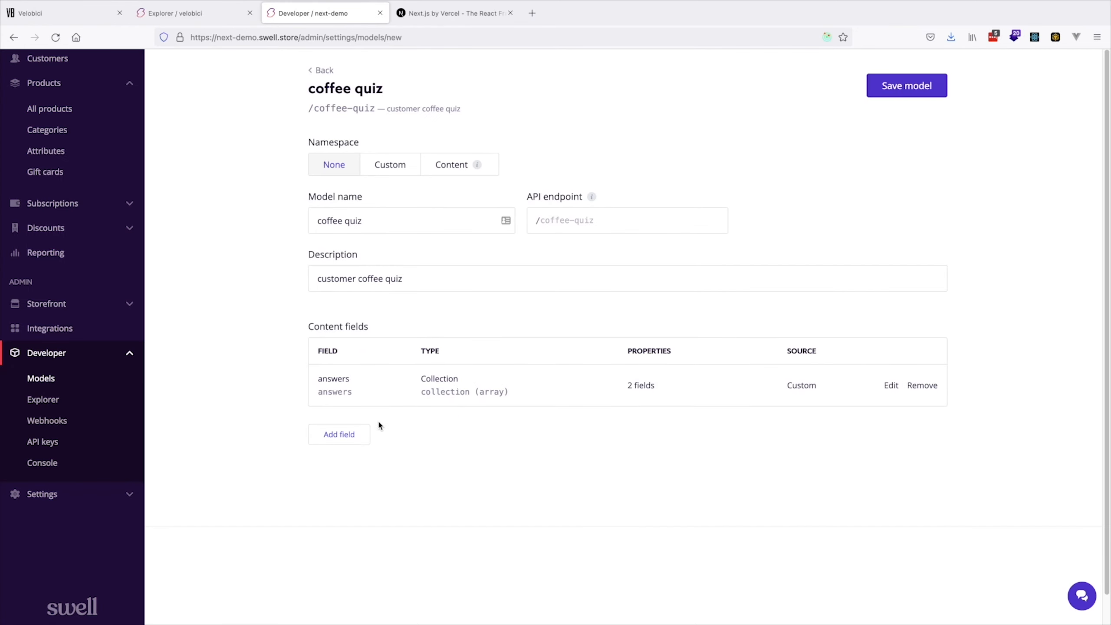
Step: Add a 'Customer' lookup field to the Customers collection and save the coffee quiz model
left_click(338, 435)
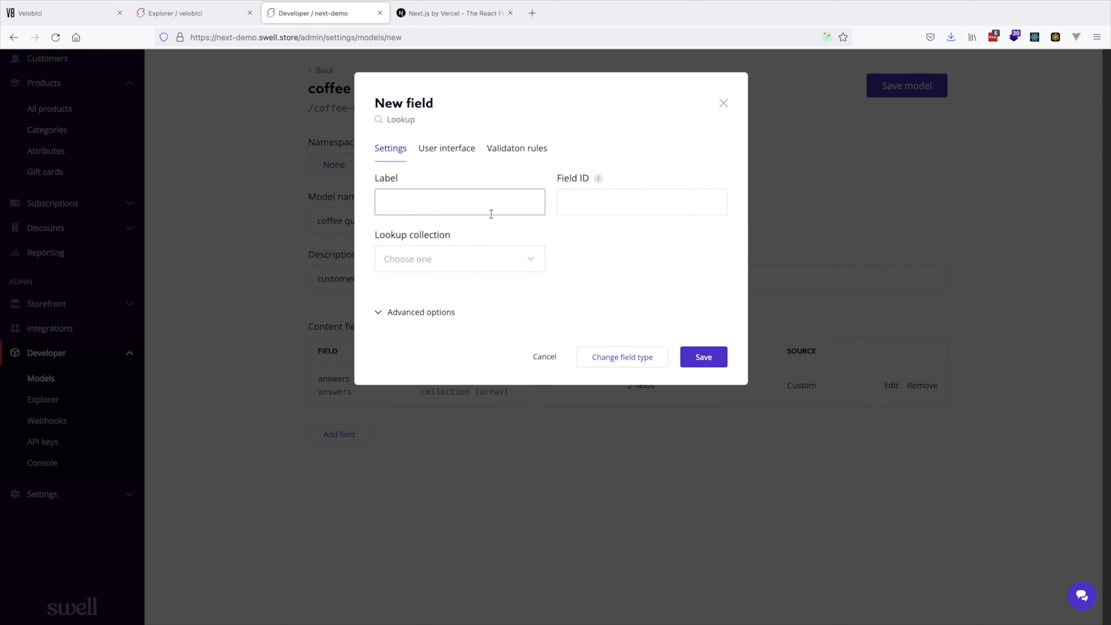
left_click(460, 259)
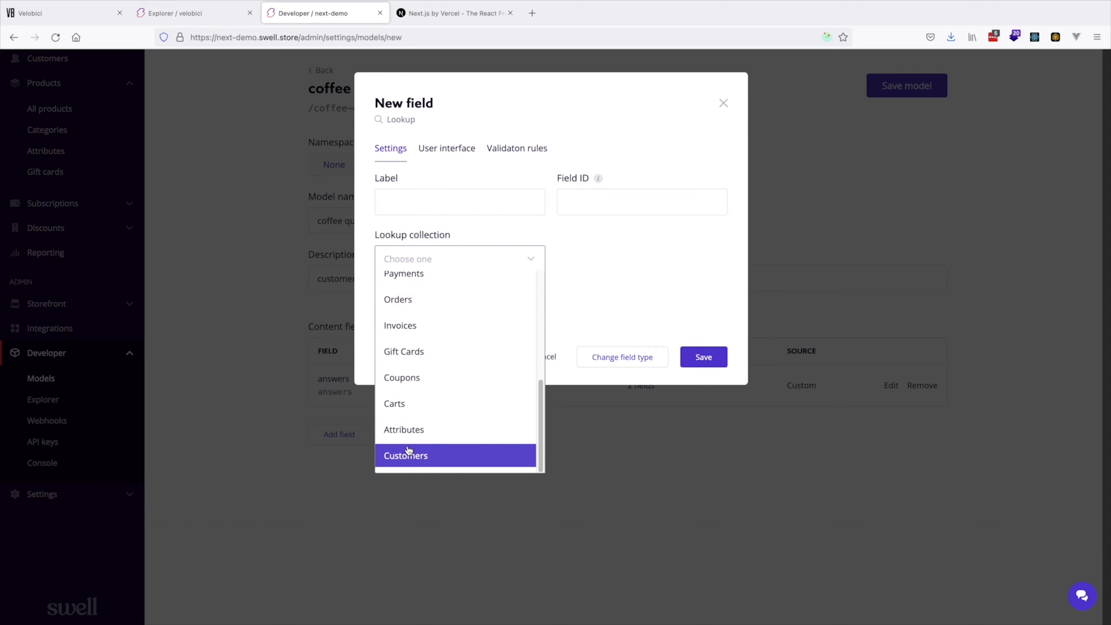
left_click(406, 456)
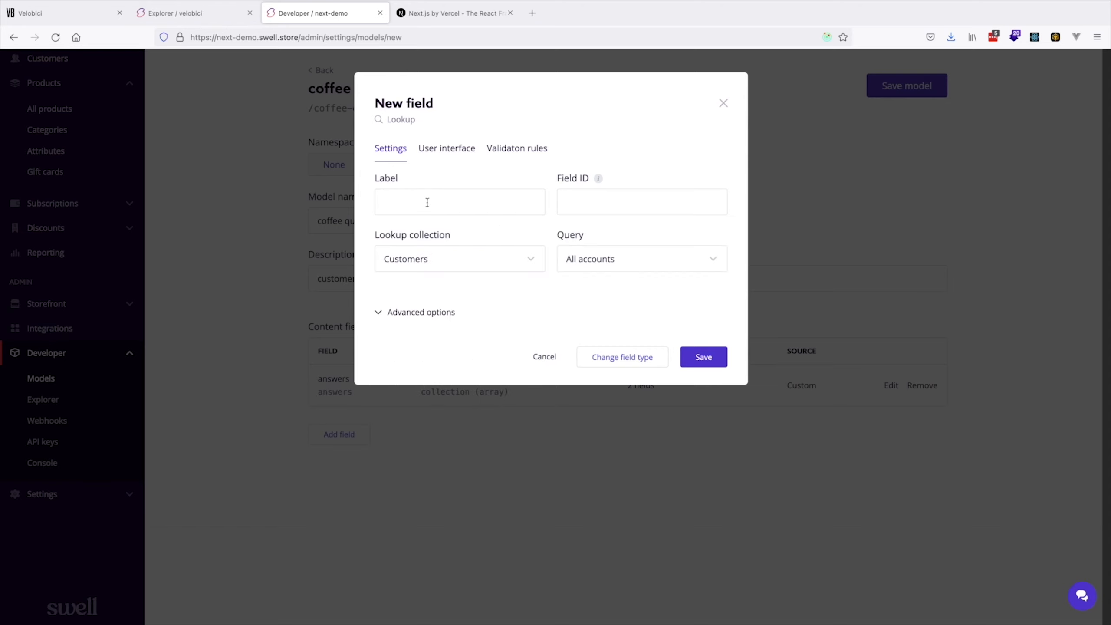
type("Customer")
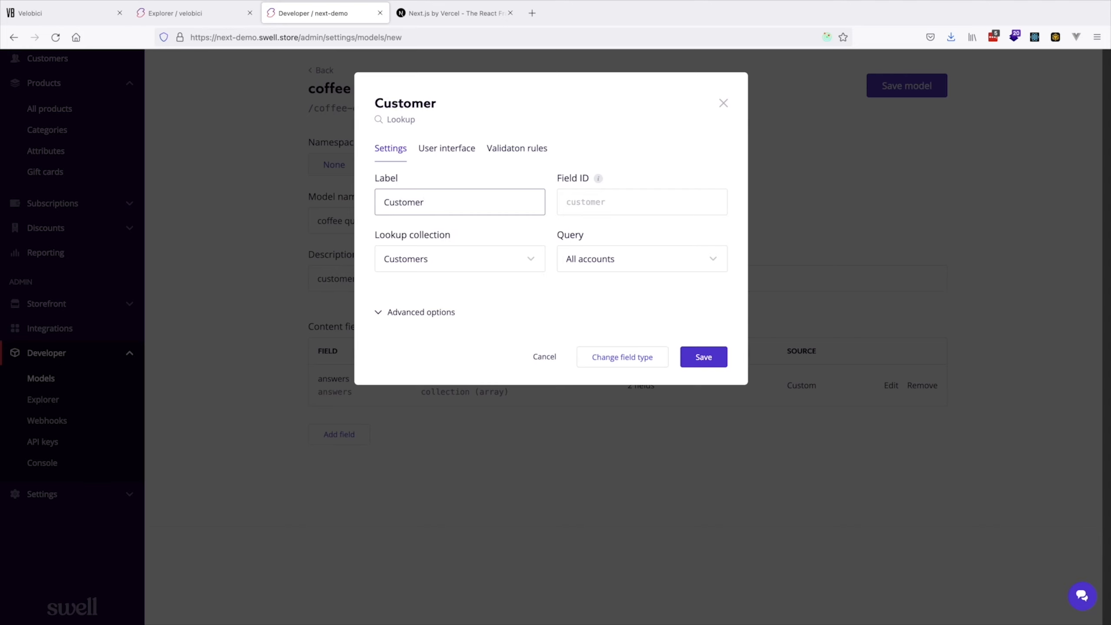
left_click(704, 357)
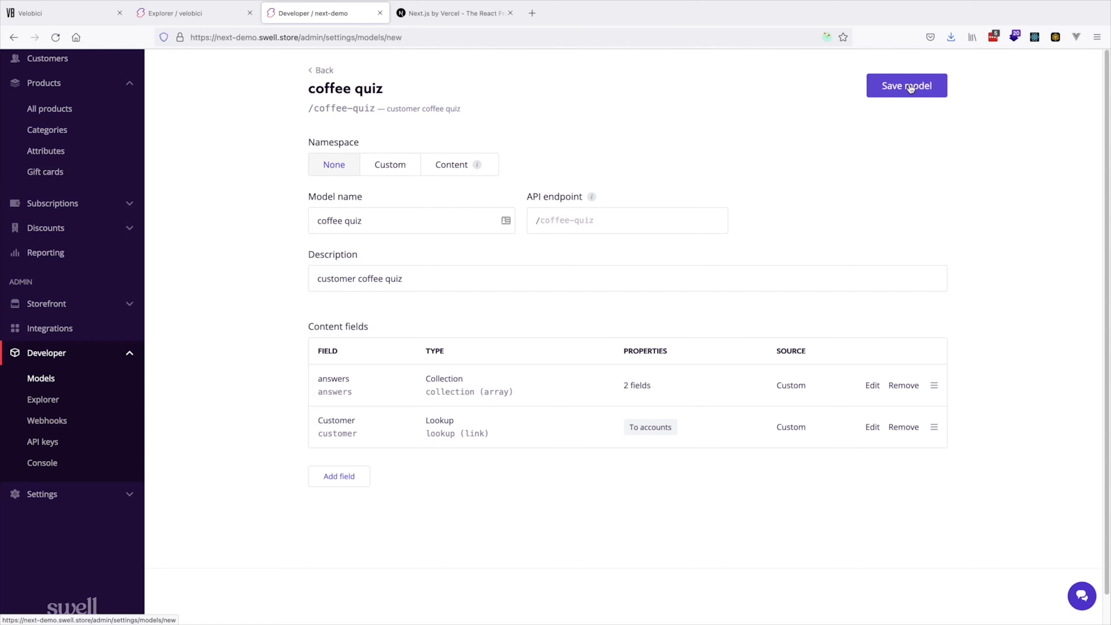
left_click(908, 85)
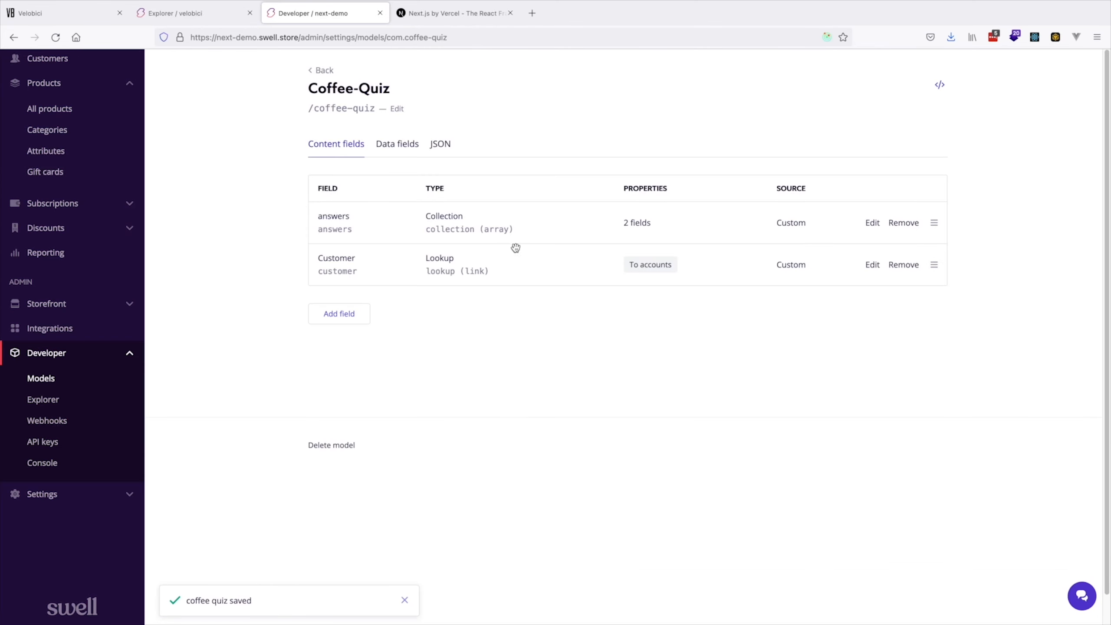
Step: Inspect the answers collection's fields and preview its user interface
left_click(397, 108)
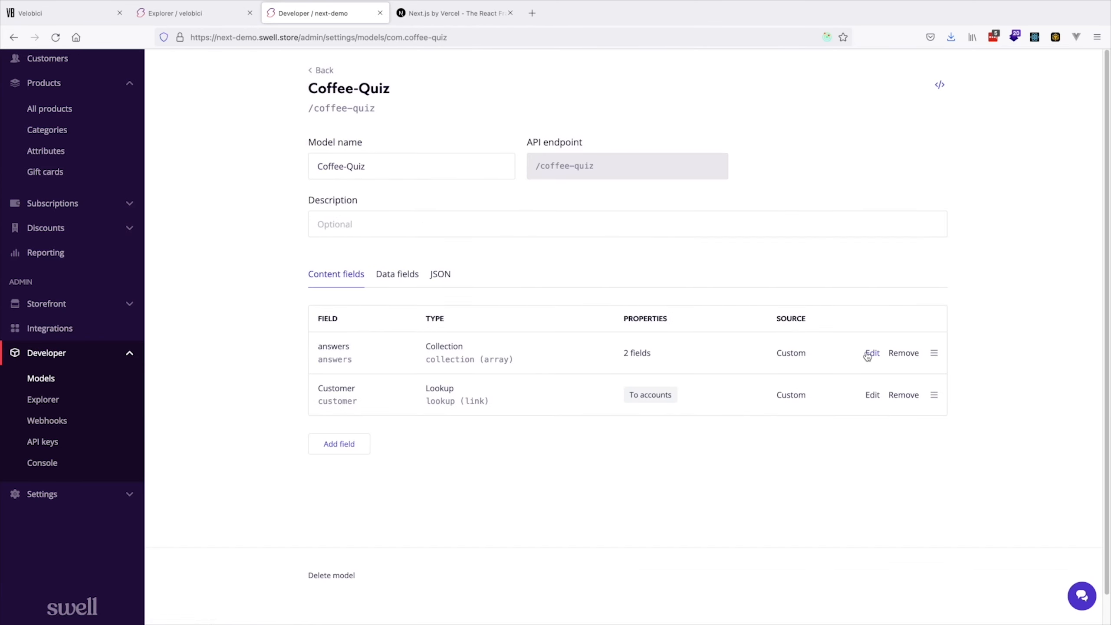
left_click(872, 353)
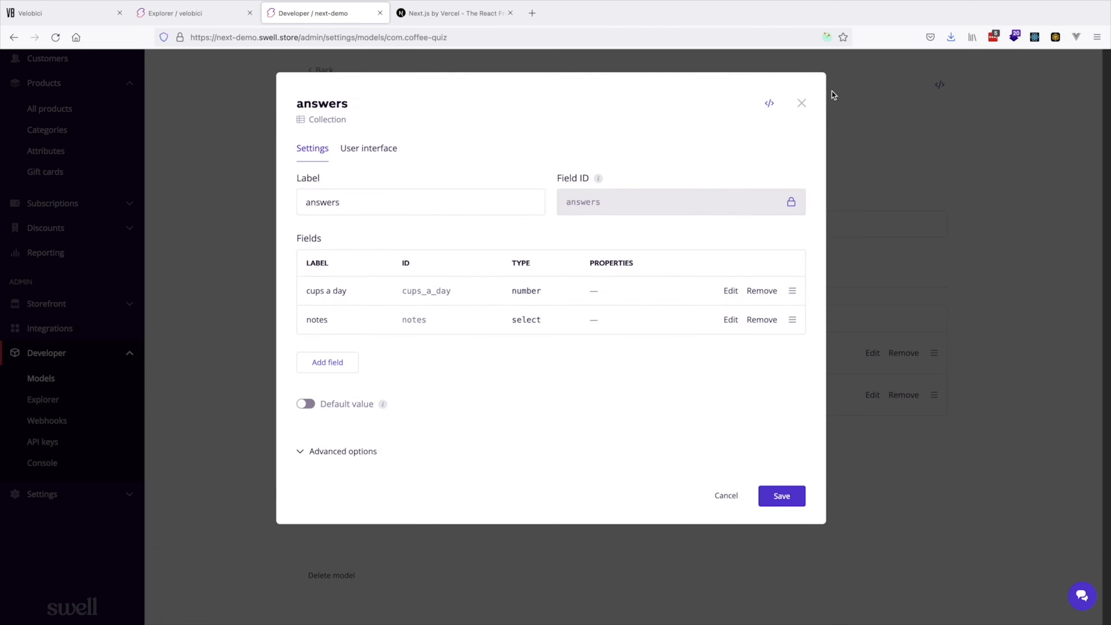
left_click(369, 148)
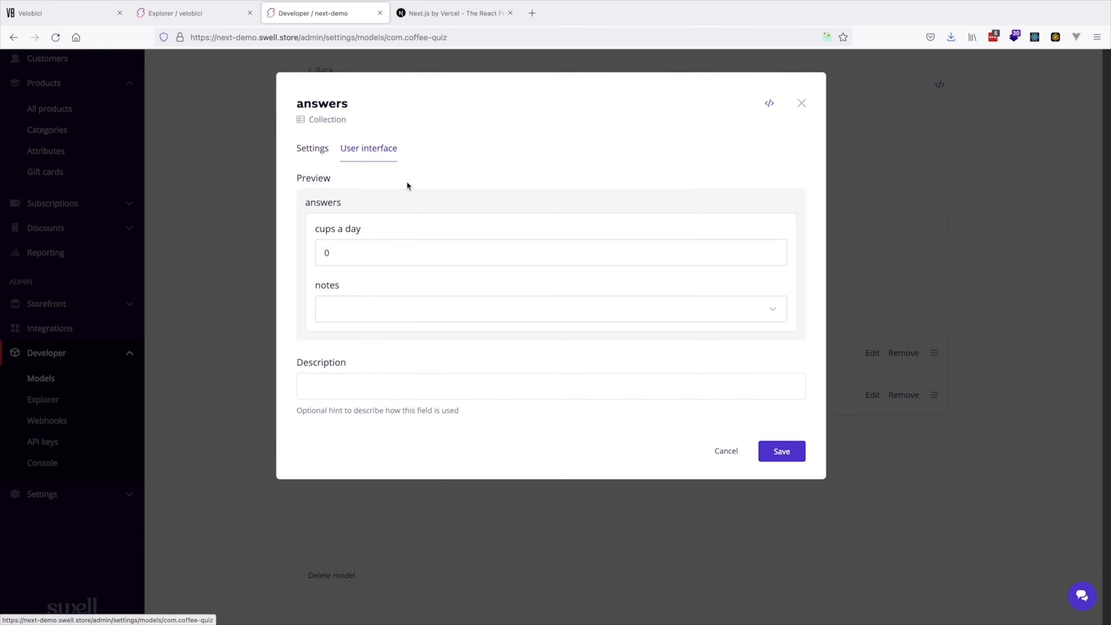
mouse_move(414, 322)
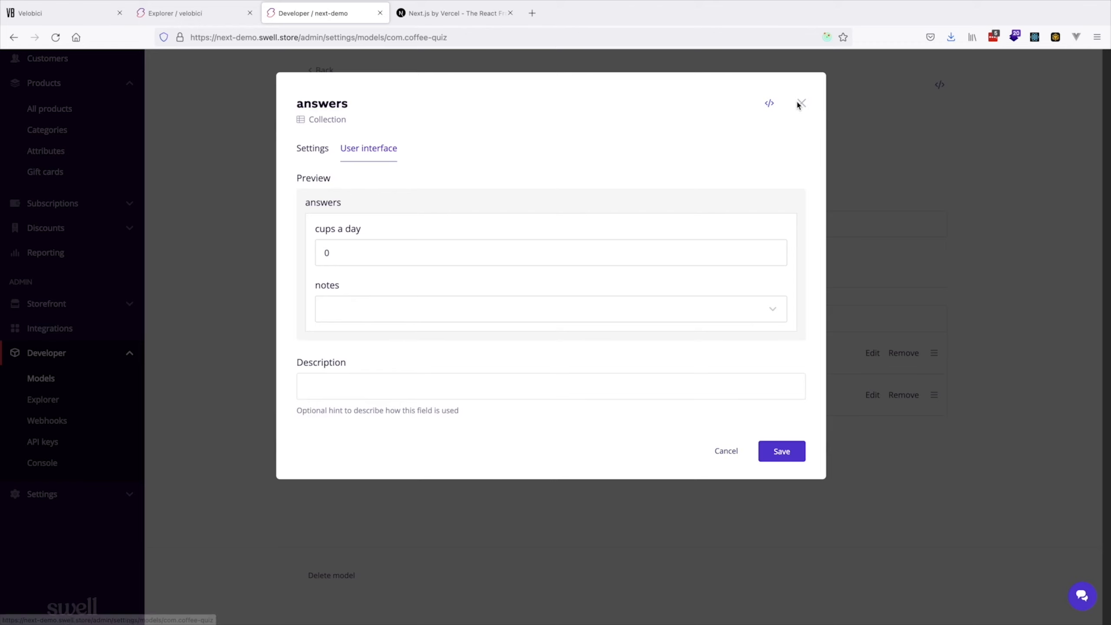
left_click(802, 103)
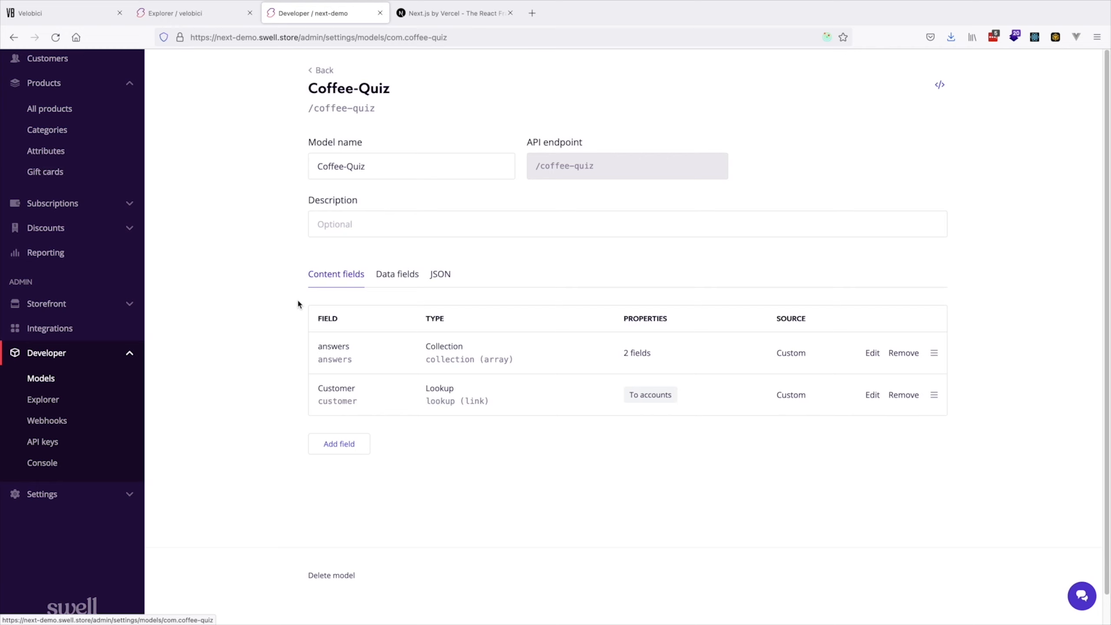
Step: Review the Coffee-Quiz model's data fields and scroll through its JSON definition
left_click(397, 274)
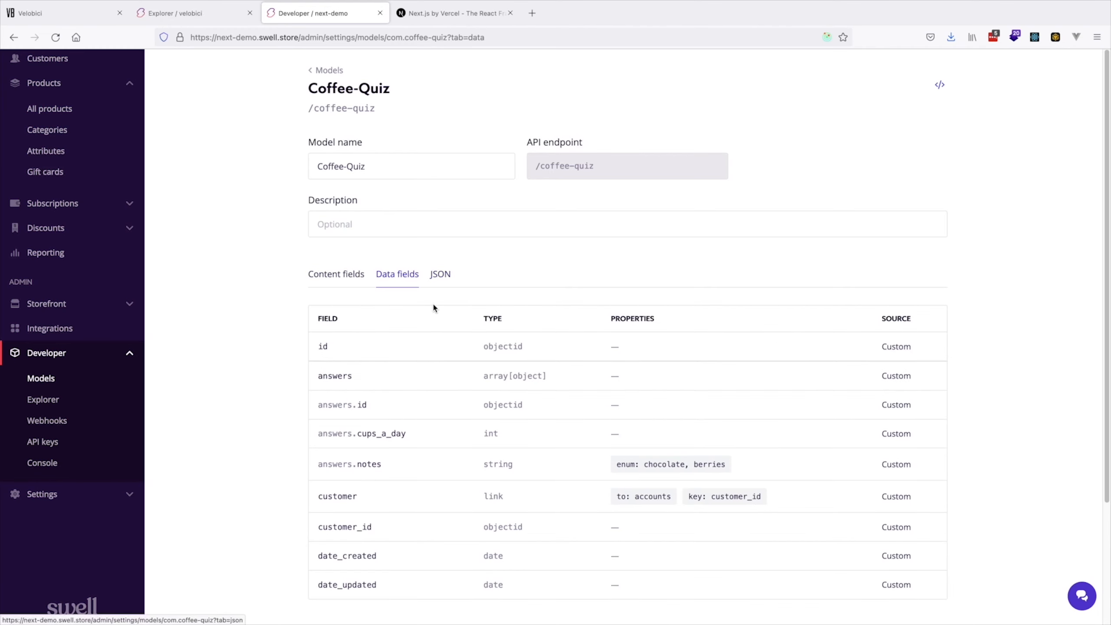
left_click(441, 274)
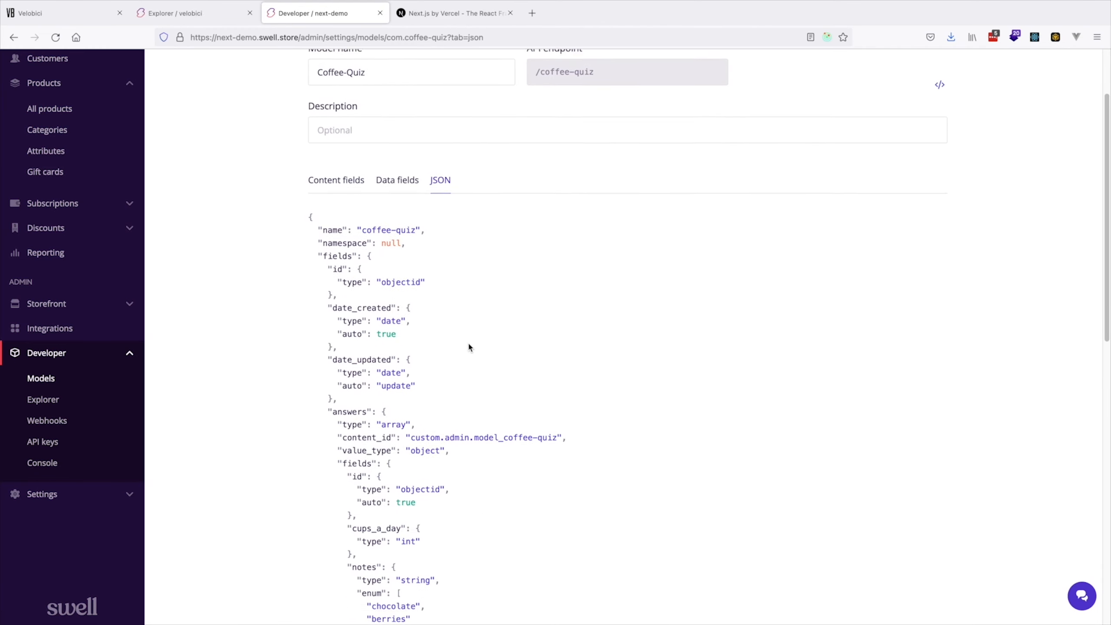
scroll("down", 3)
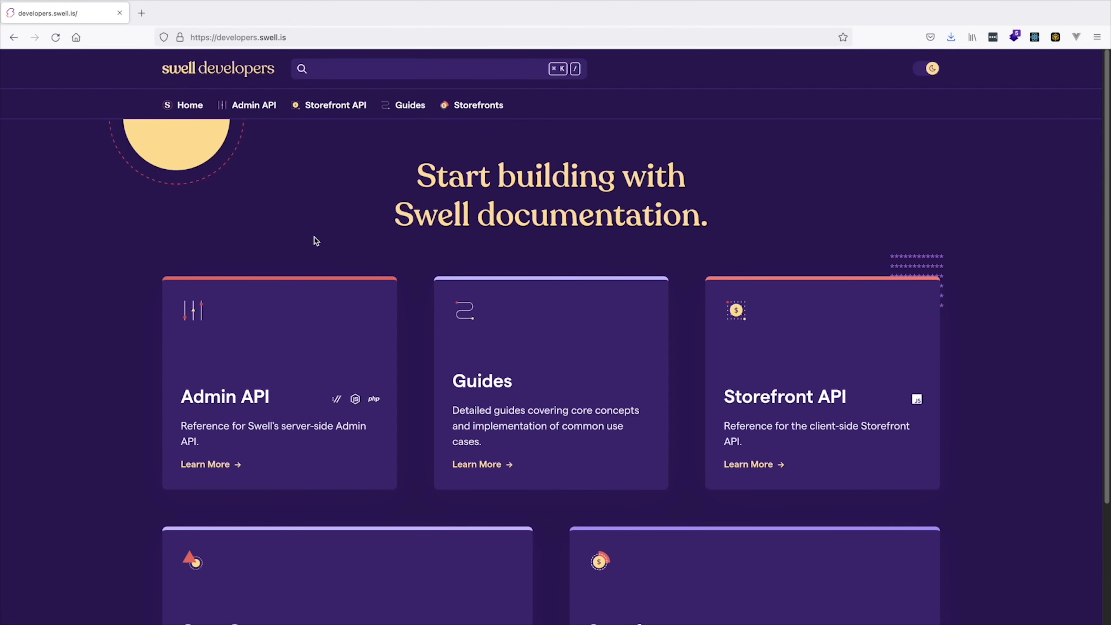
mouse_move(330, 245)
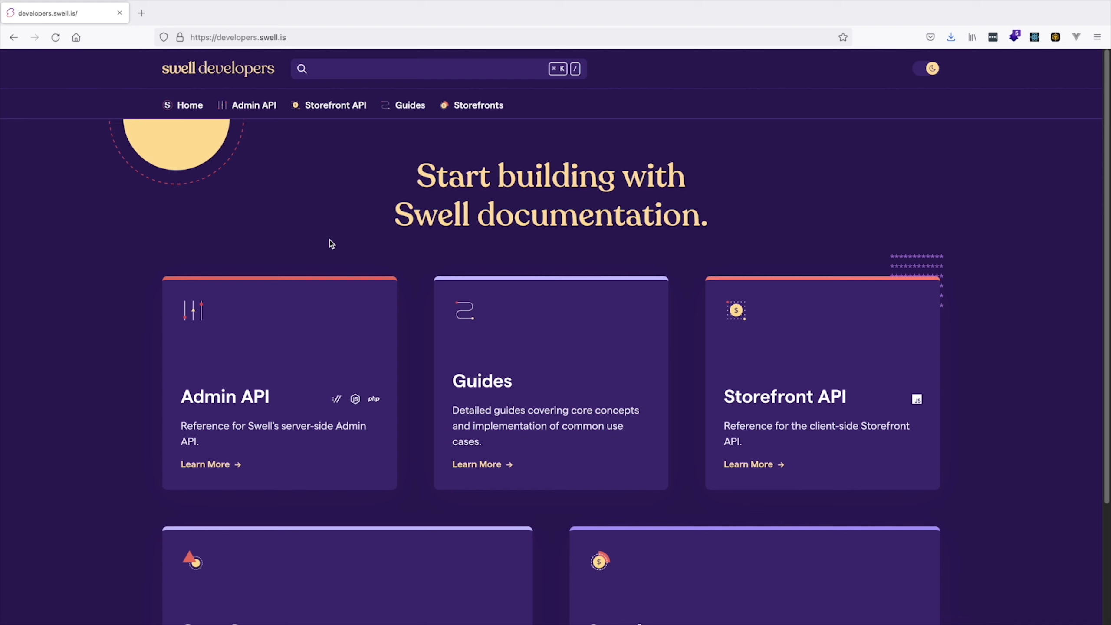
Step: Scroll the Swell Developers home page and go to the Storefront API introduction
scroll("down", 3)
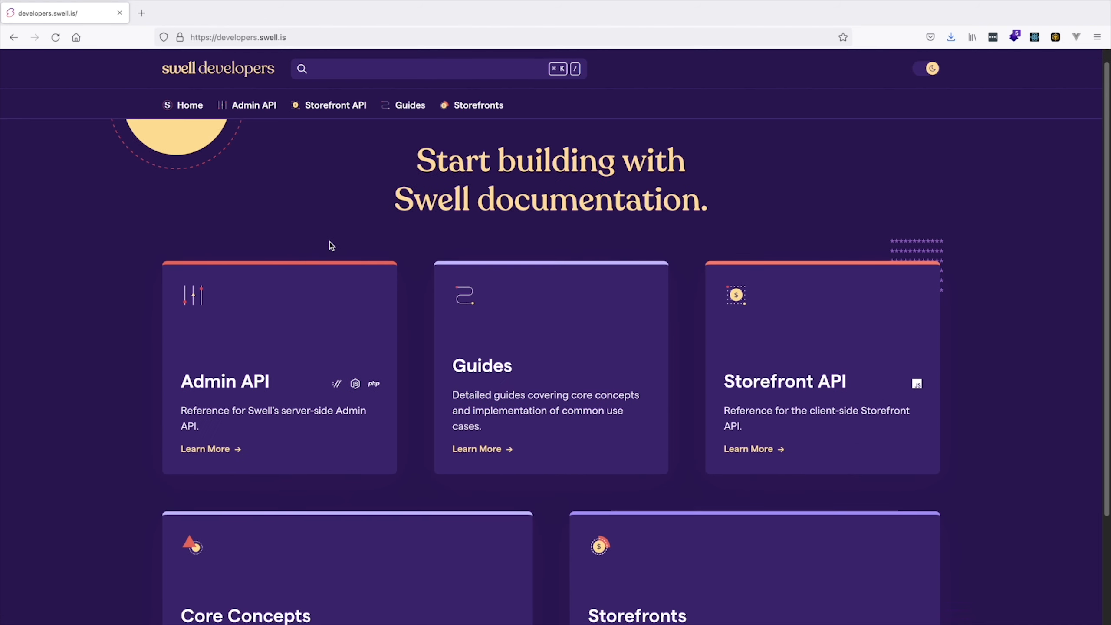
scroll("down", 3)
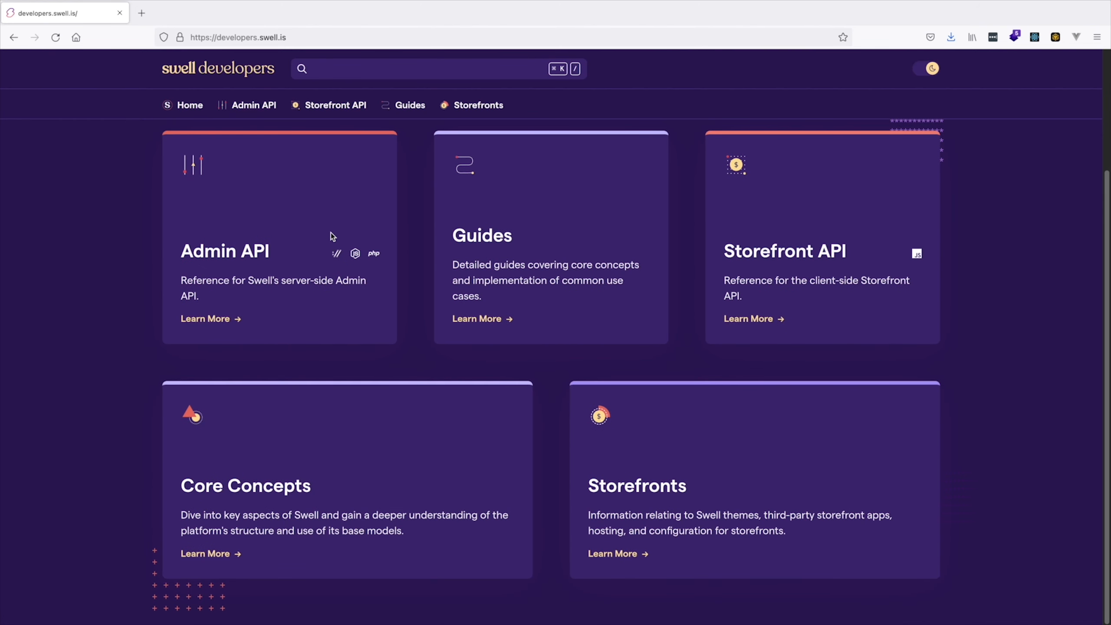
mouse_move(324, 106)
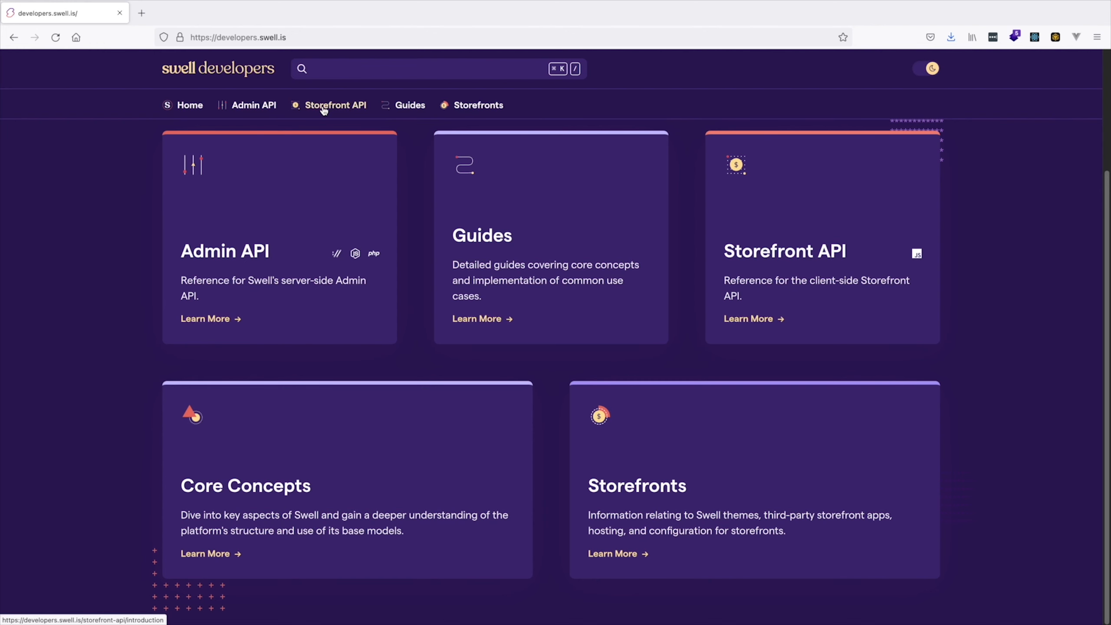
left_click(336, 105)
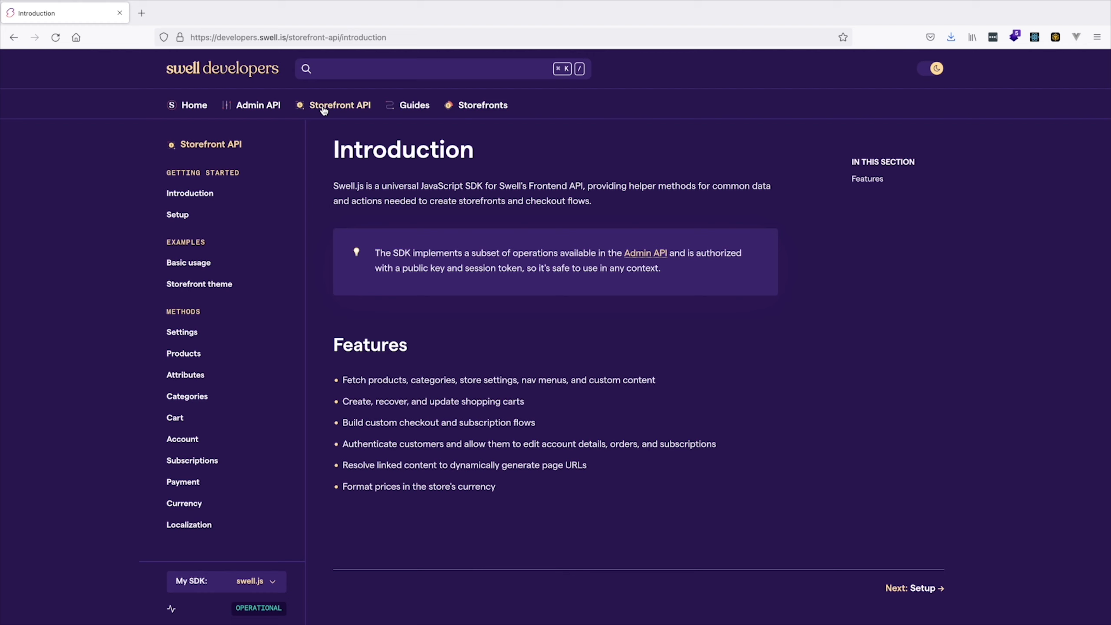
mouse_move(141, 226)
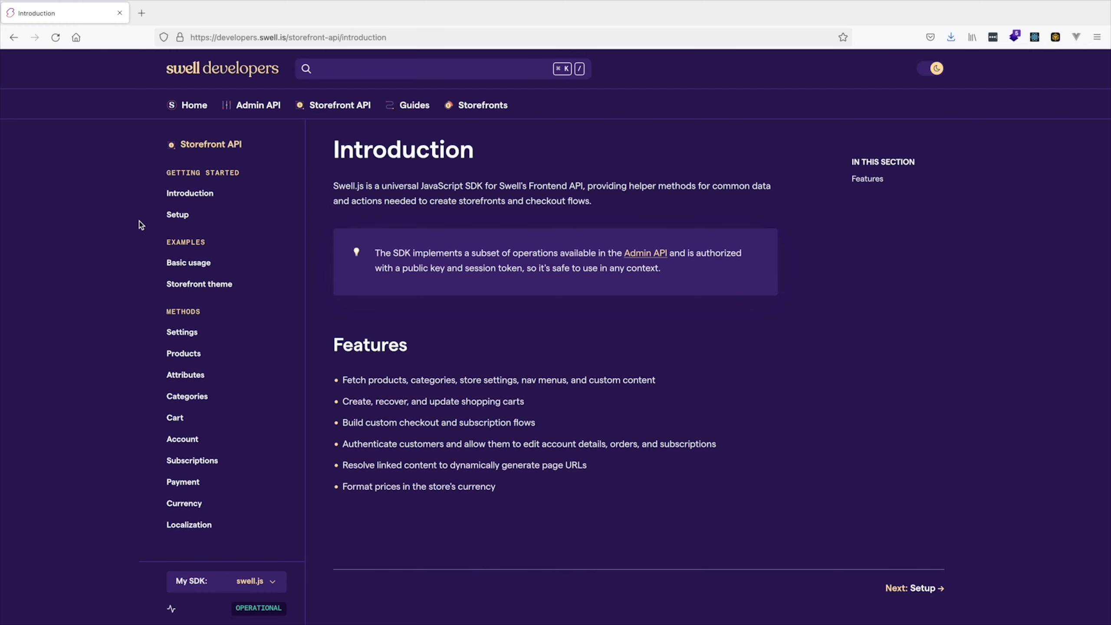
Step: Open the Storefront API Products methods reference and scroll to the filtering examples
left_click(179, 353)
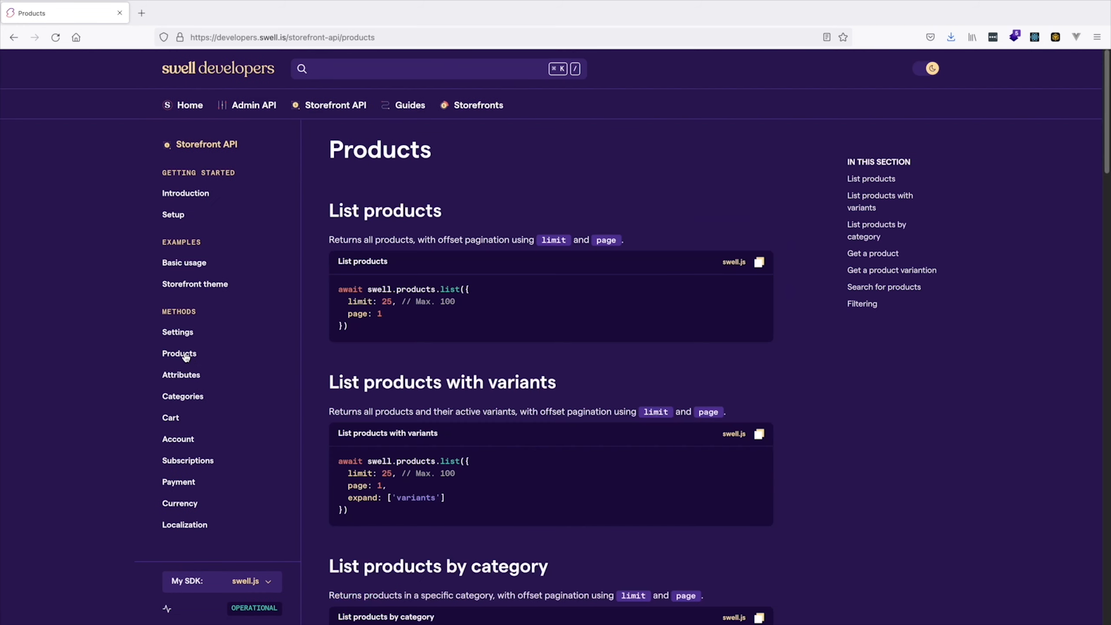
scroll("down", 3)
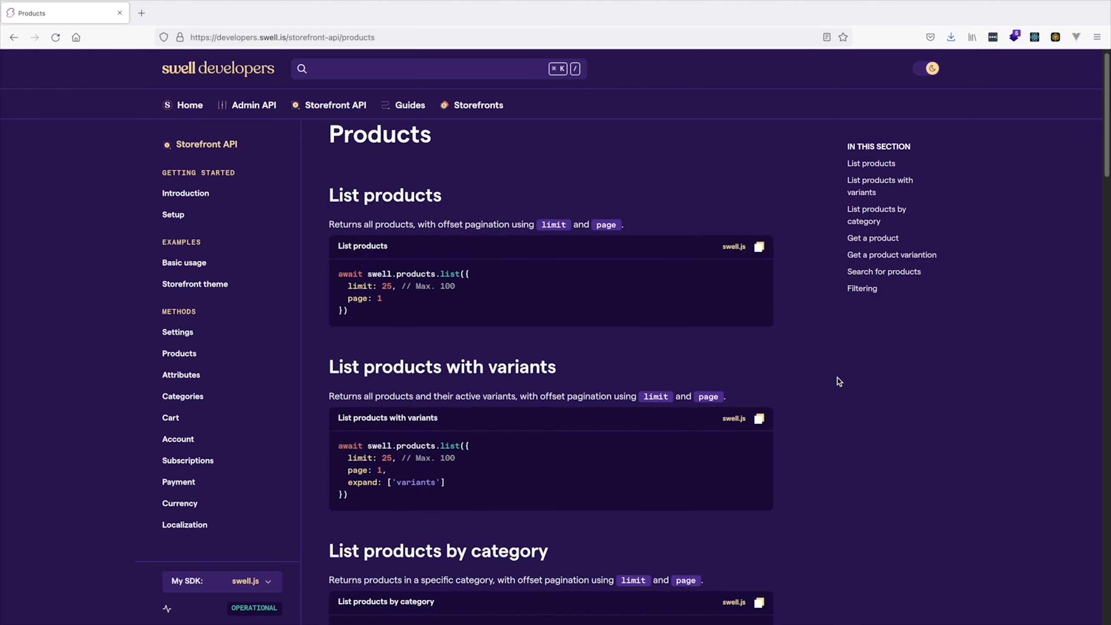
scroll("down", 3)
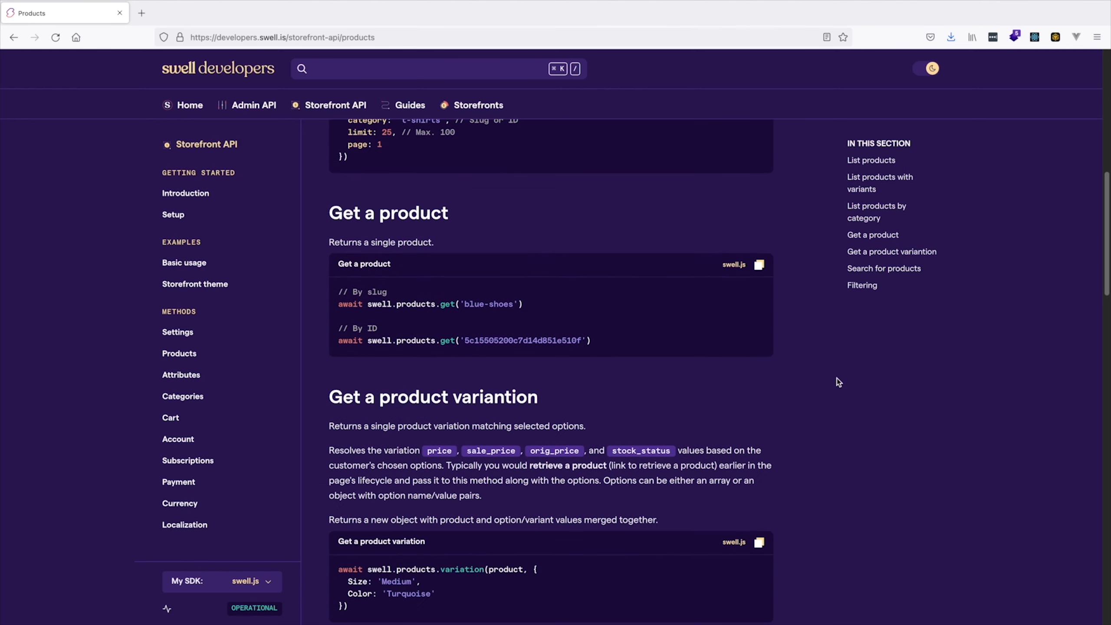
scroll("down", 3)
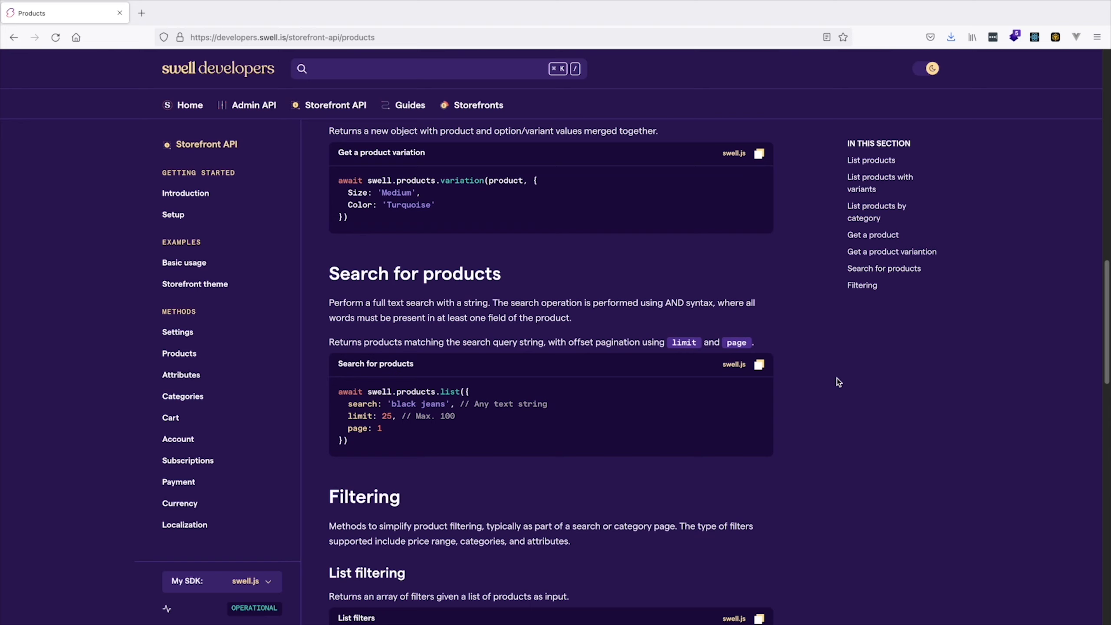
scroll("down", 3)
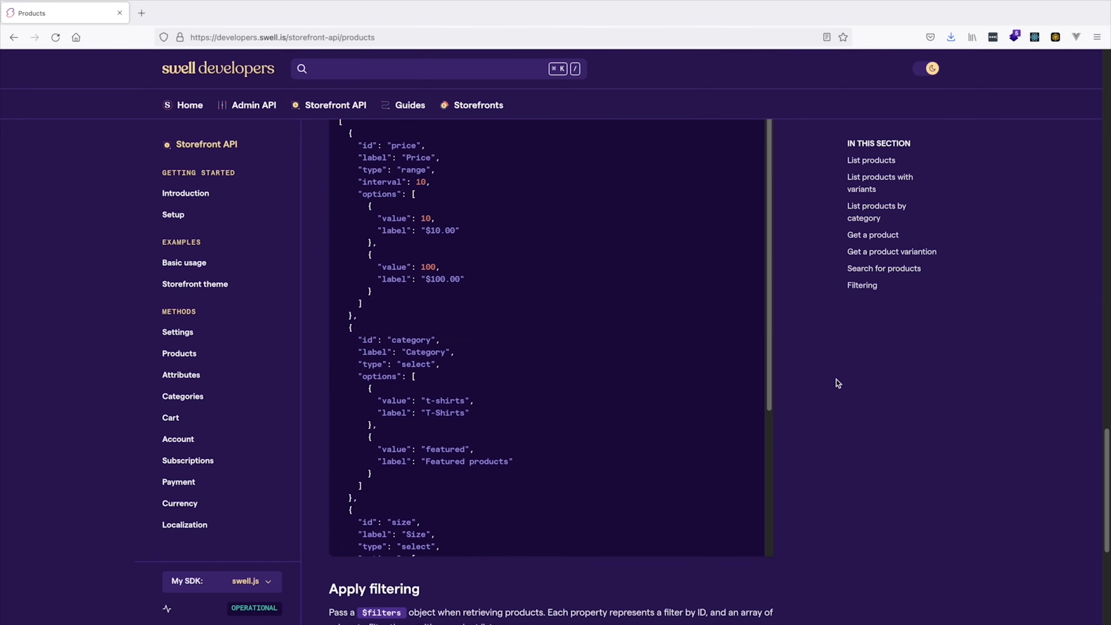
scroll("down", 3)
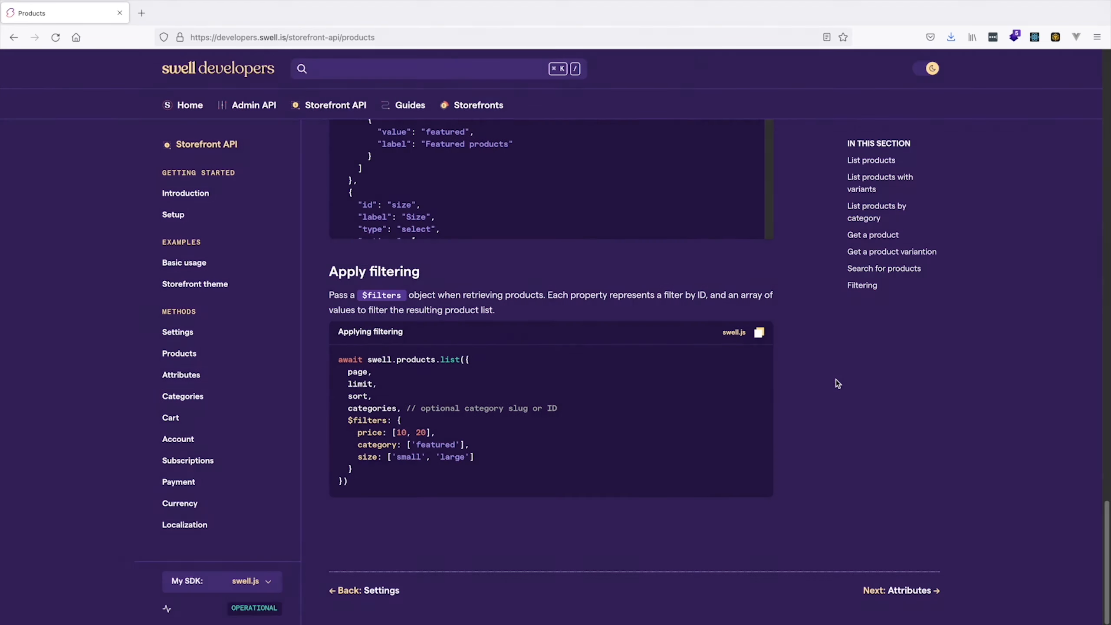